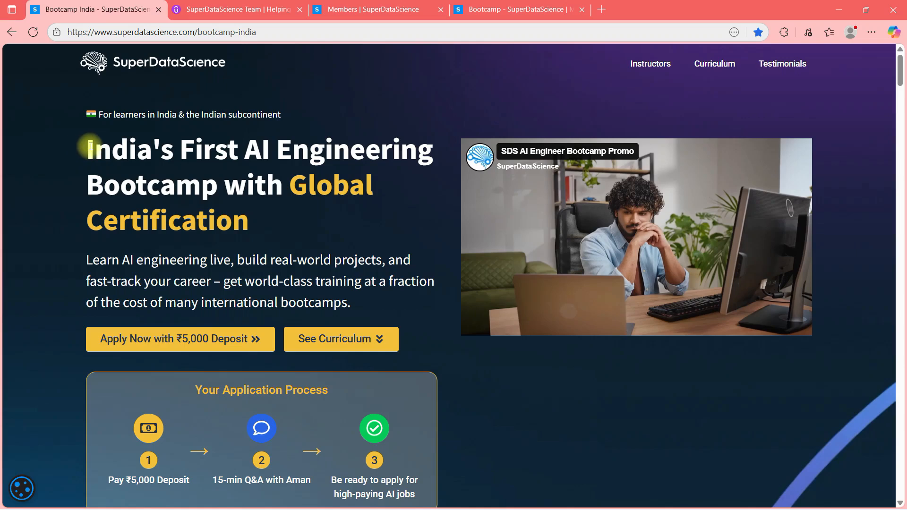
Go back to the India bootcamp page, then open the SuperDataScience Team instructor profile on Udemy.
{"action": "left_click_drag", "start_coordinate": [87, 148], "coordinate": [252, 219]}
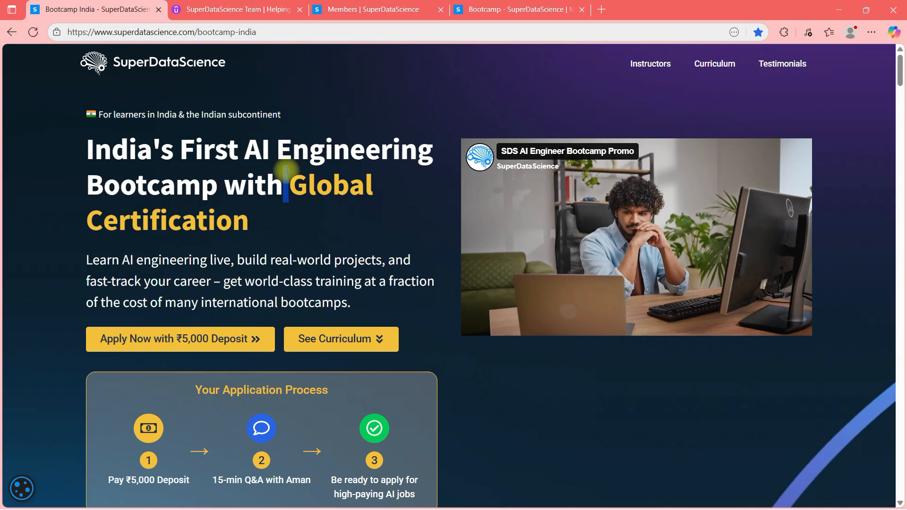
{"action": "mouse_move", "coordinate": [165, 123]}
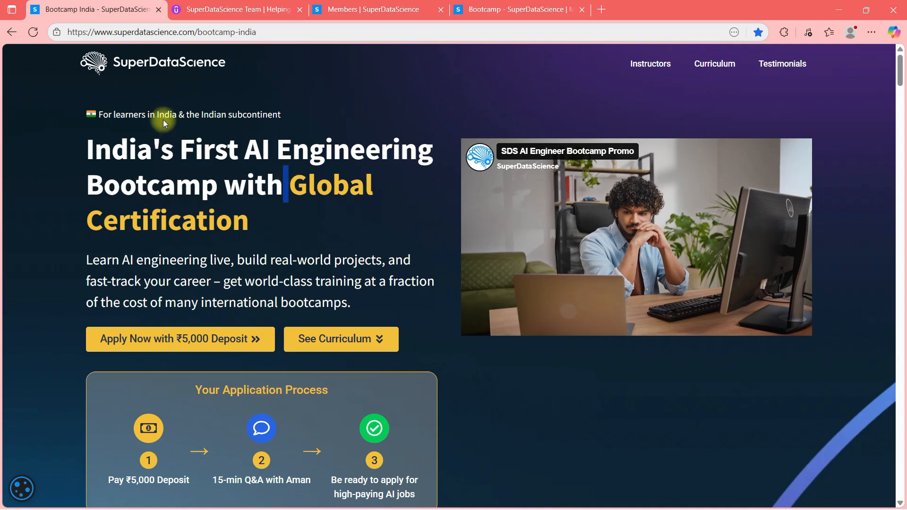
{"action": "mouse_move", "coordinate": [164, 75]}
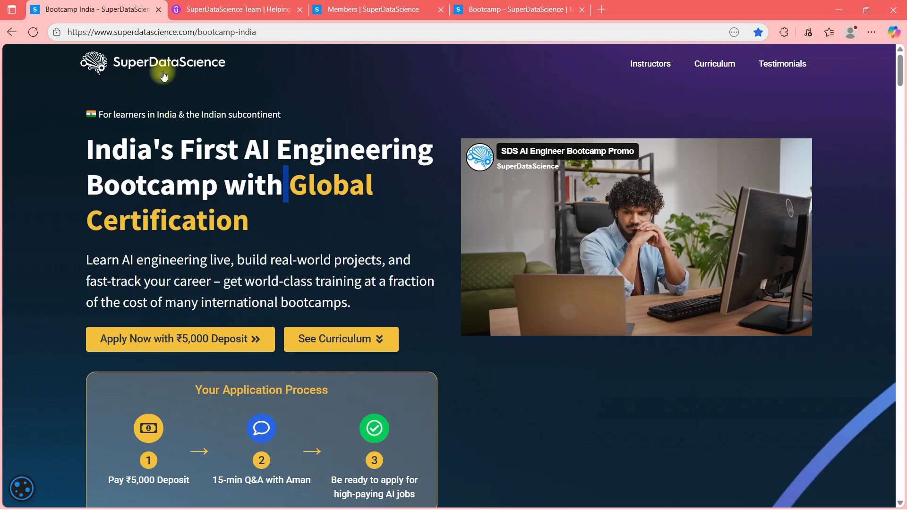
{"action": "mouse_move", "coordinate": [196, 156]}
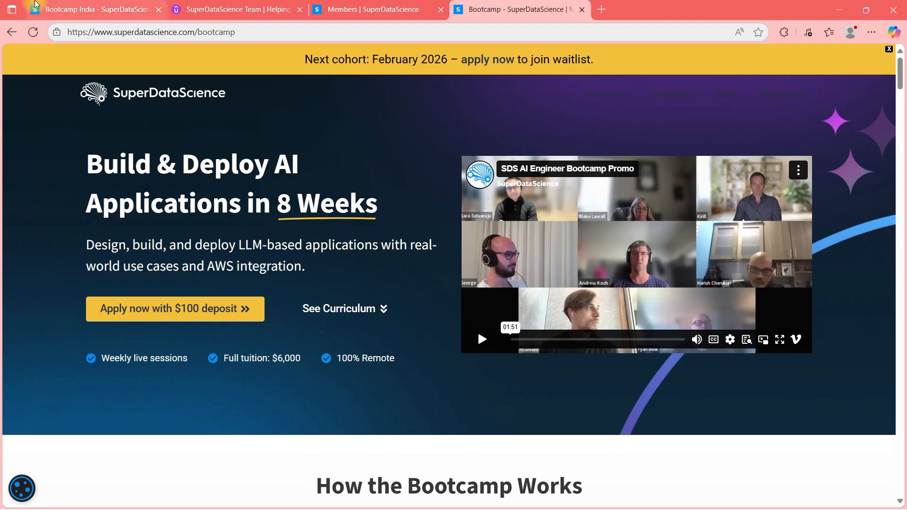
{"action": "left_click", "coordinate": [87, 9]}
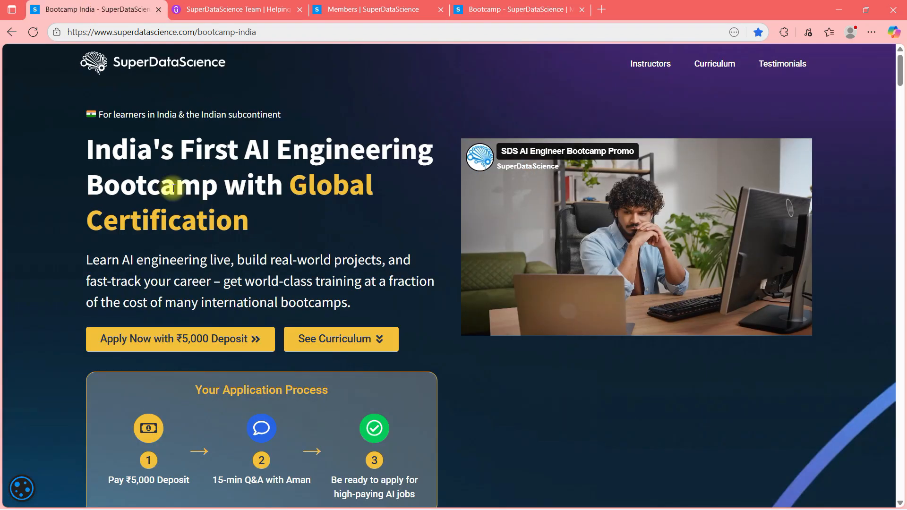
{"action": "mouse_move", "coordinate": [126, 65]}
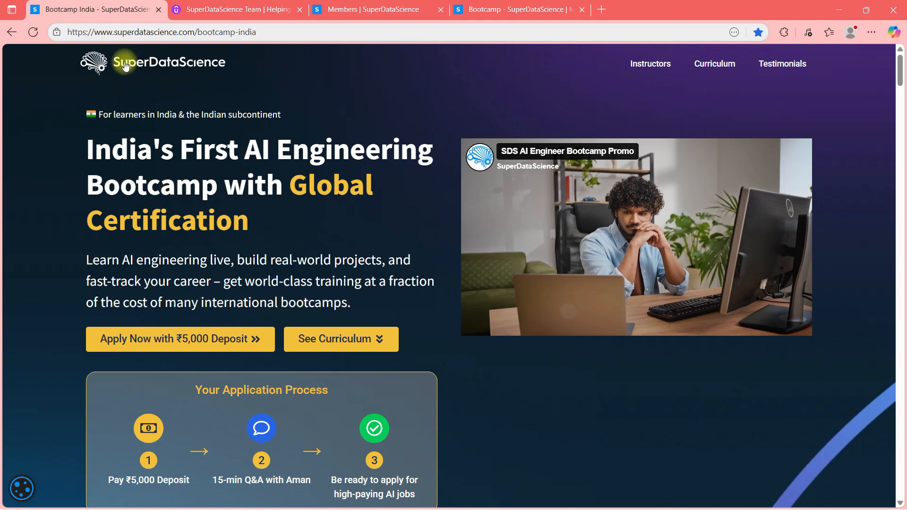
{"action": "left_click", "coordinate": [234, 9]}
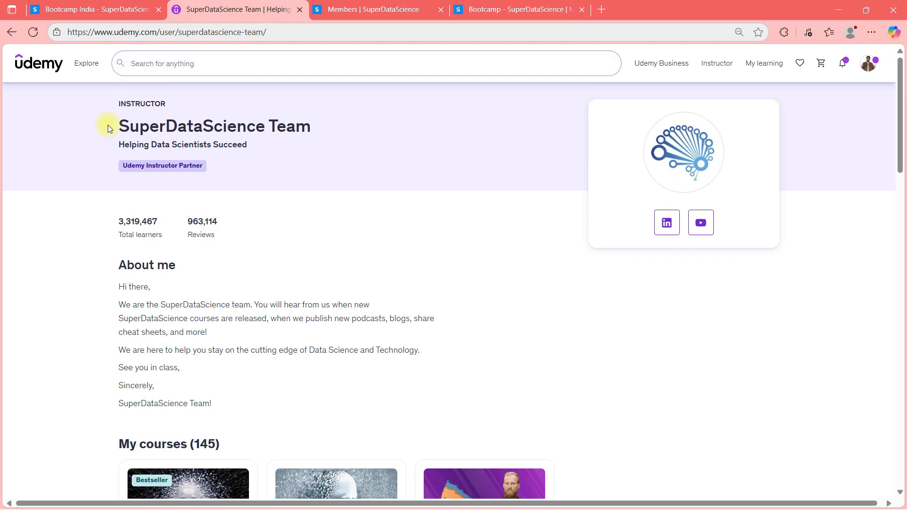
Scroll through the instructor's 145-course My courses list.
{"action": "scroll", "scroll_direction": "down", "scroll_amount": 3}
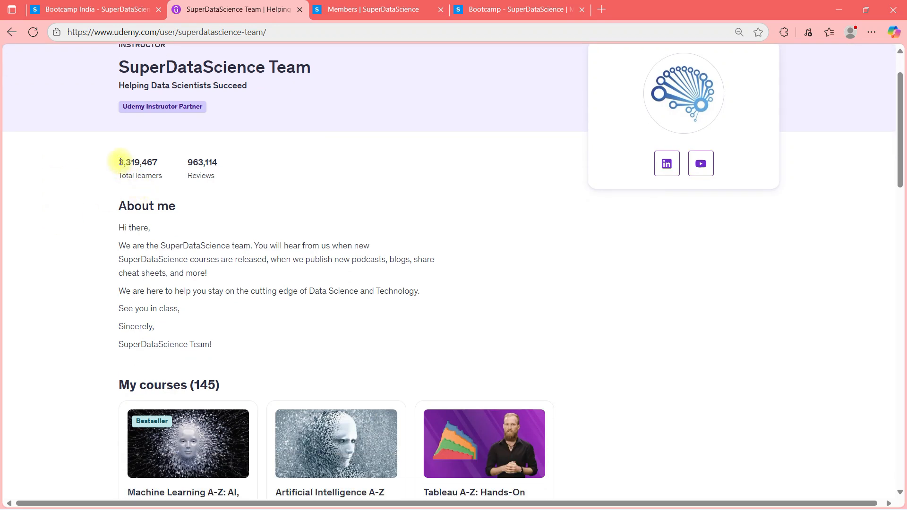
{"action": "mouse_move", "coordinate": [68, 204]}
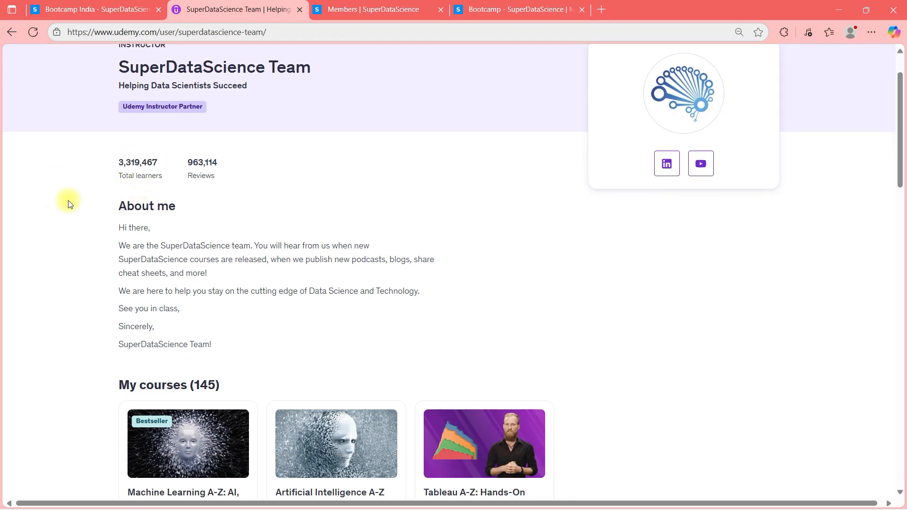
{"action": "mouse_move", "coordinate": [266, 202]}
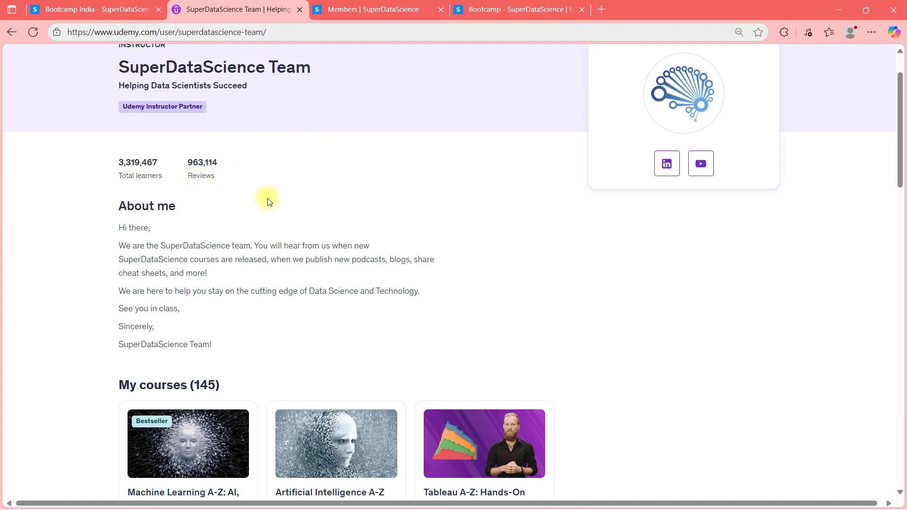
{"action": "scroll", "scroll_direction": "down", "scroll_amount": 3}
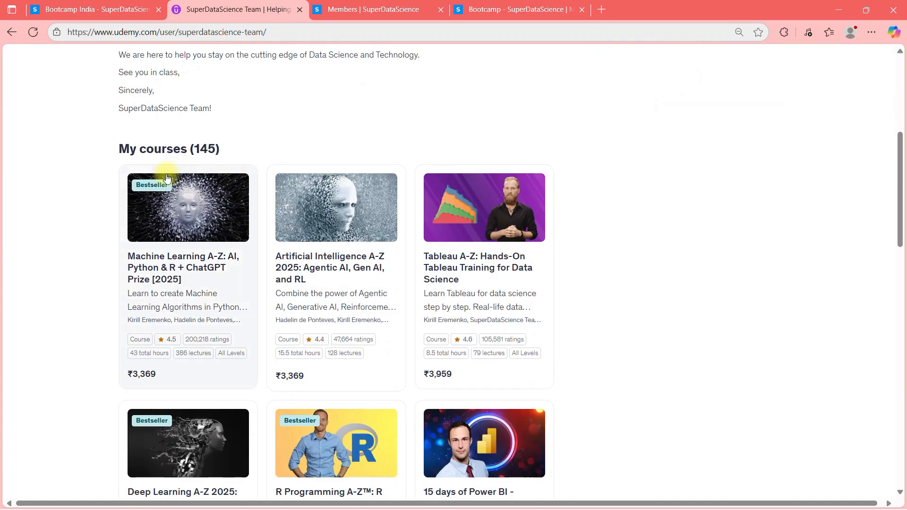
{"action": "scroll", "scroll_direction": "down", "scroll_amount": 3}
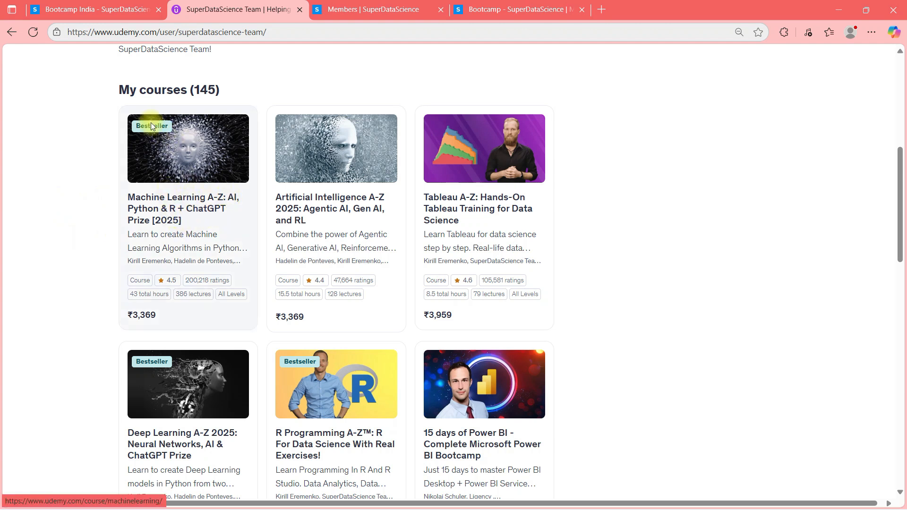
{"action": "scroll", "scroll_direction": "down", "scroll_amount": 3}
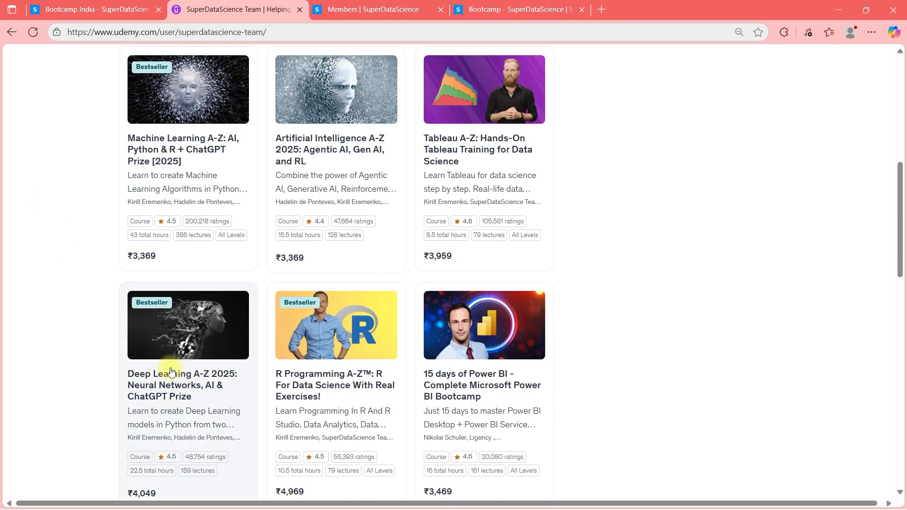
{"action": "scroll", "scroll_direction": "down", "scroll_amount": 3}
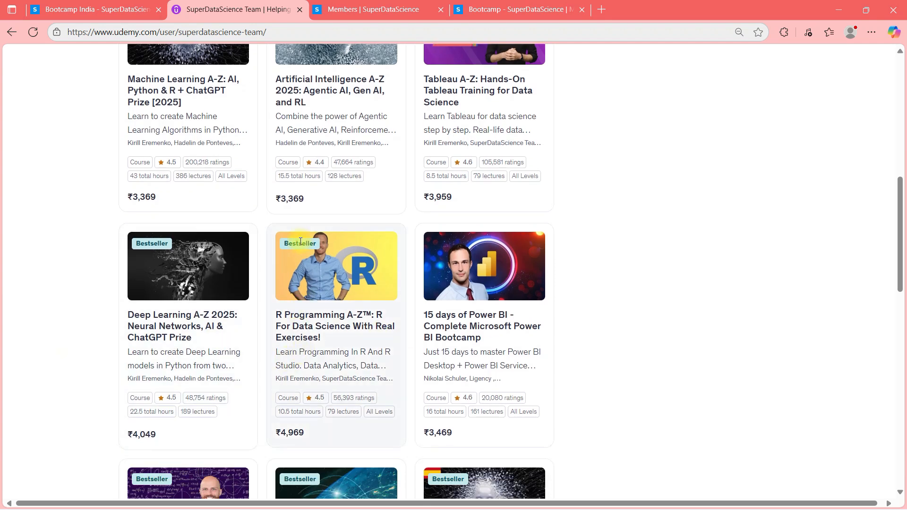
{"action": "mouse_move", "coordinate": [648, 358]}
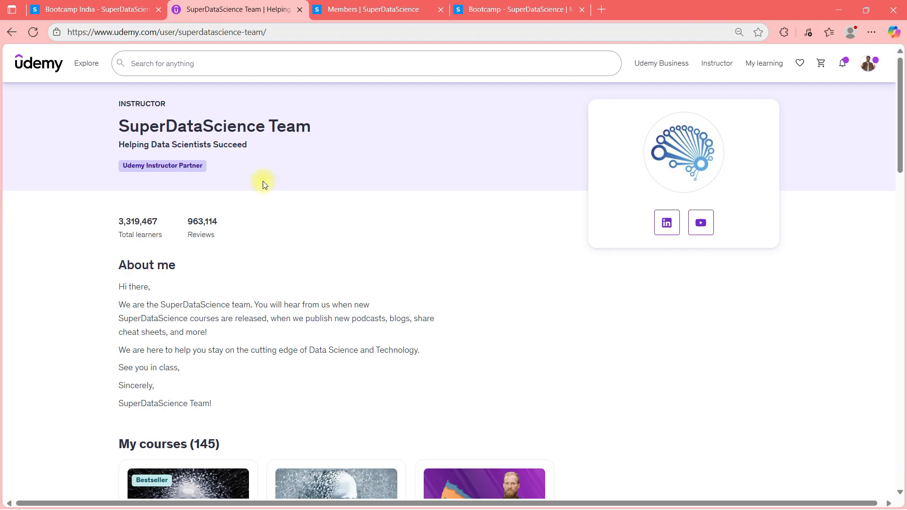
Switch to the SuperDataScience community Members directory showing 5,657 members.
{"action": "left_click", "coordinate": [376, 9]}
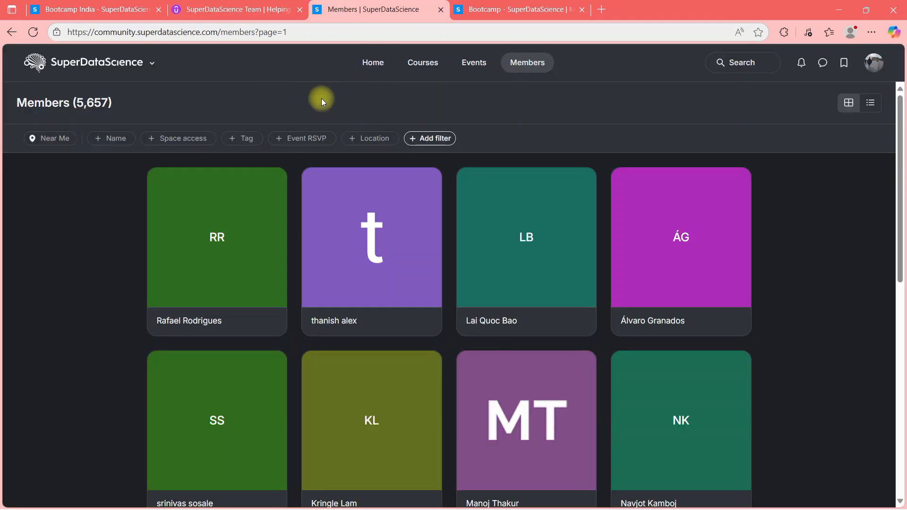
{"action": "double_click", "coordinate": [90, 103]}
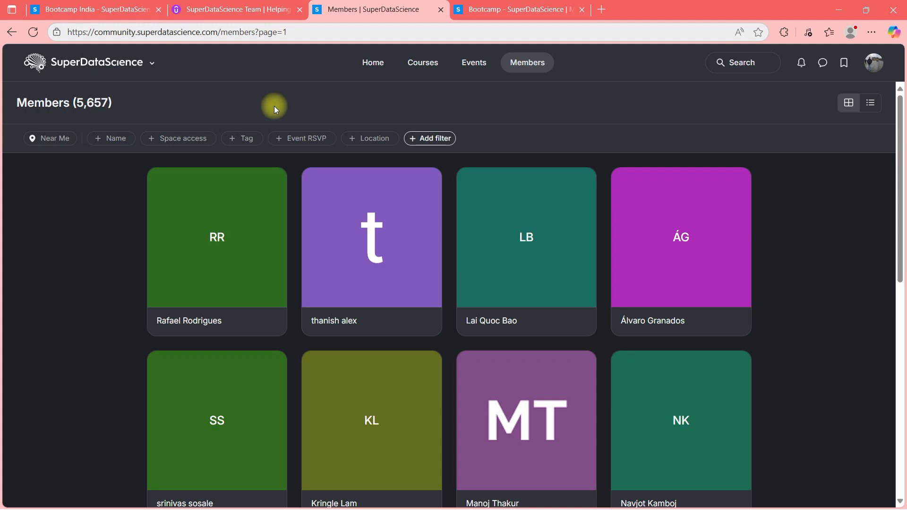
{"action": "mouse_move", "coordinate": [292, 101]}
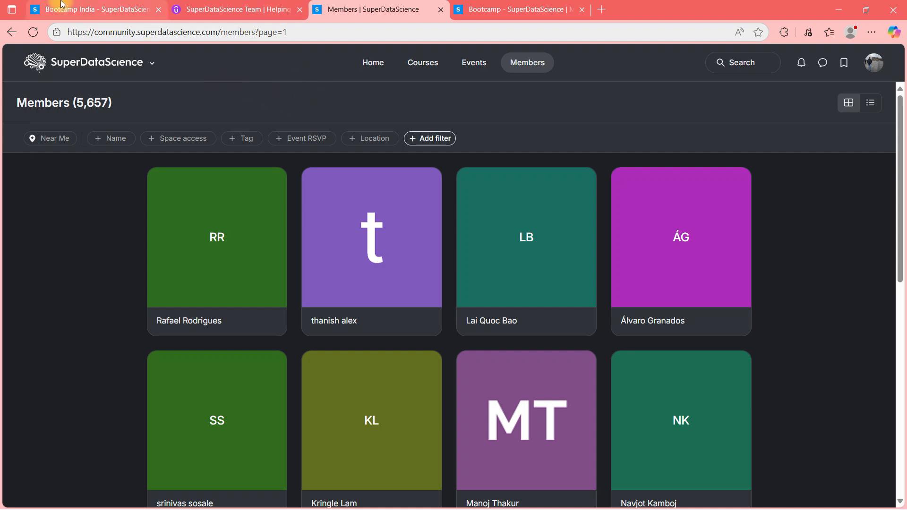
Return to the India bootcamp page, highlight 'Global Certification', and view the 60-seat application process.
{"action": "left_click", "coordinate": [92, 9]}
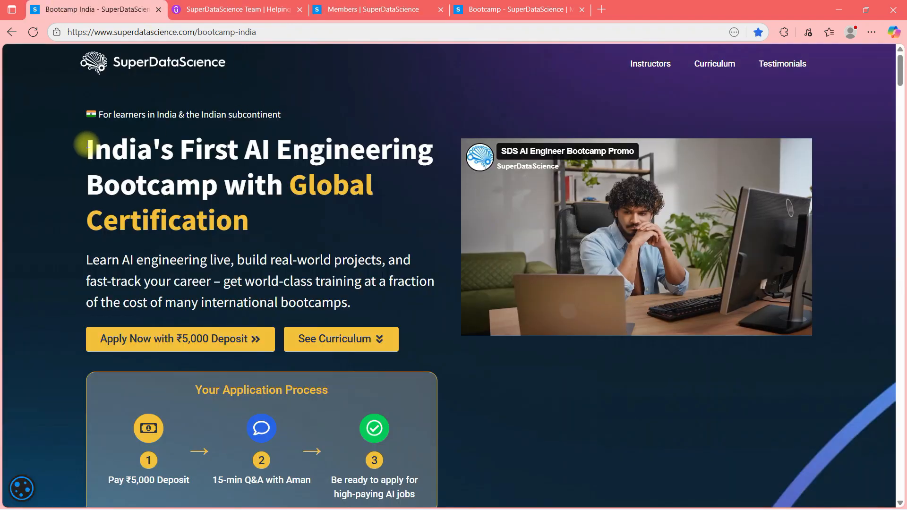
{"action": "left_click_drag", "start_coordinate": [87, 148], "coordinate": [278, 185]}
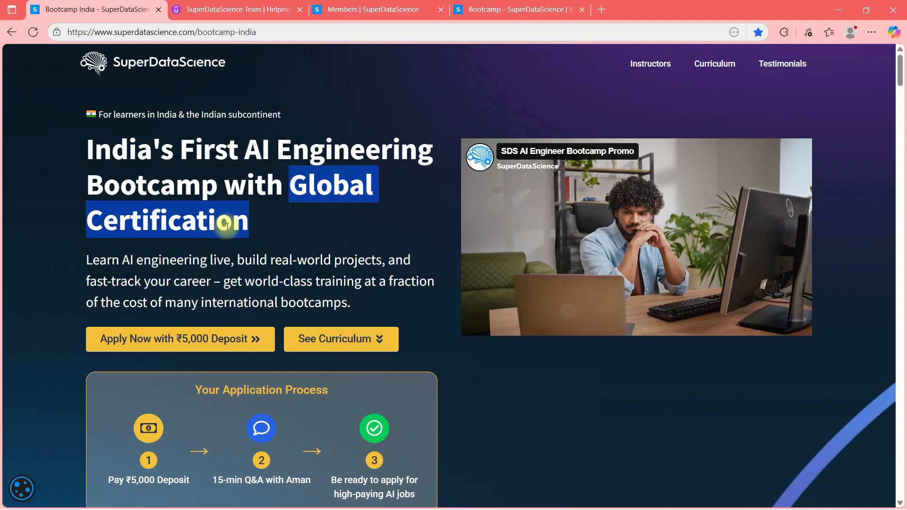
{"action": "scroll", "scroll_direction": "down", "scroll_amount": 3}
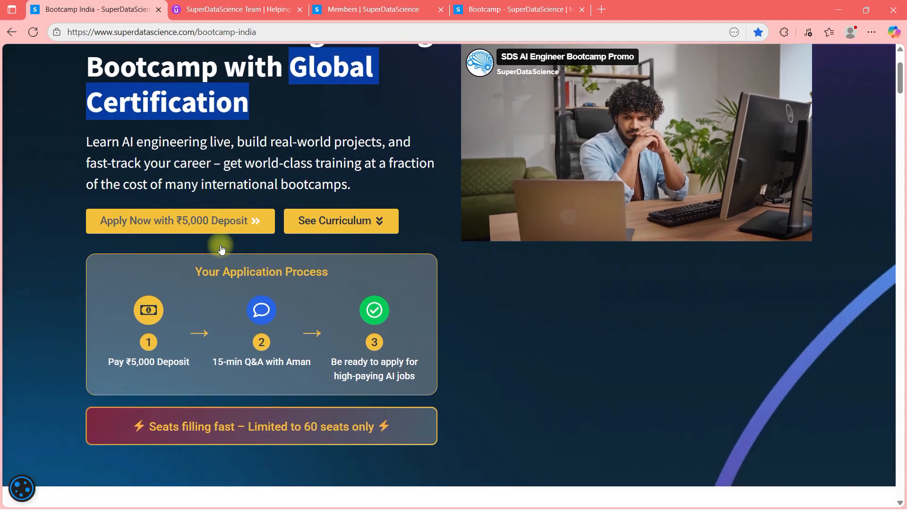
{"action": "mouse_move", "coordinate": [85, 146]}
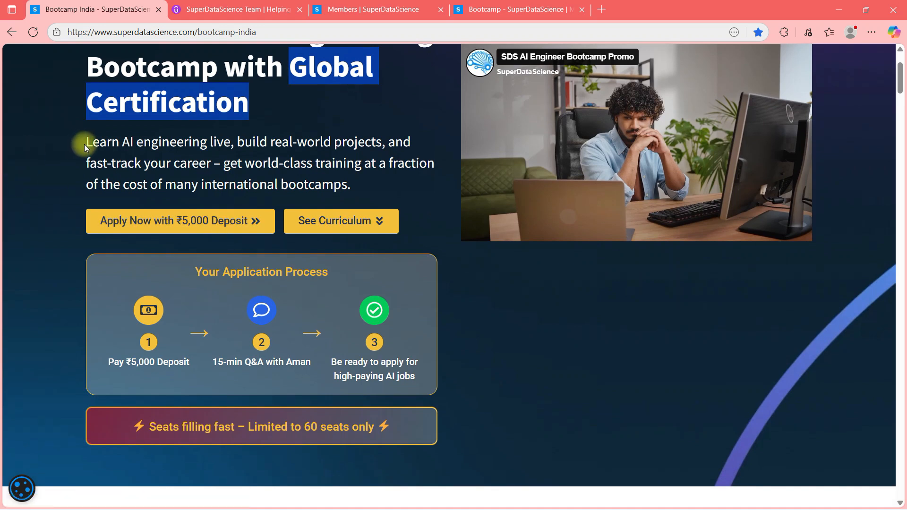
{"action": "left_click", "coordinate": [179, 148]}
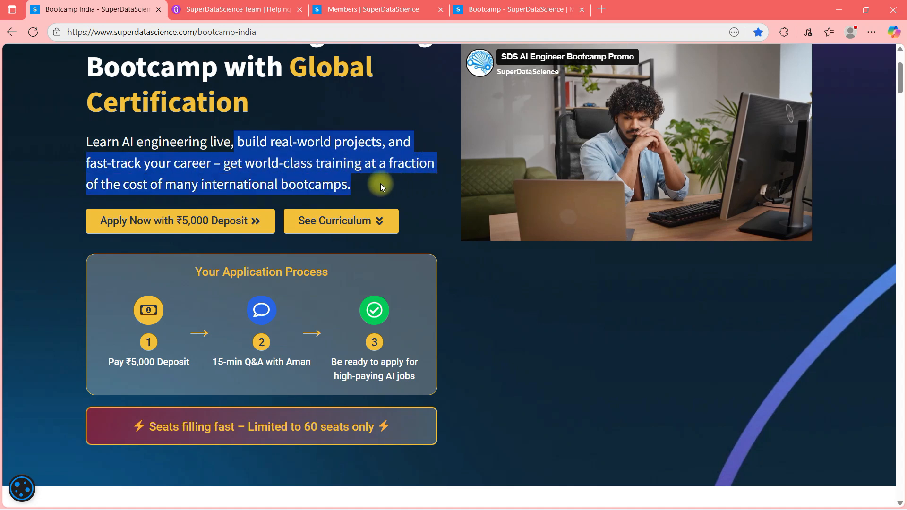
{"action": "left_click", "coordinate": [207, 191]}
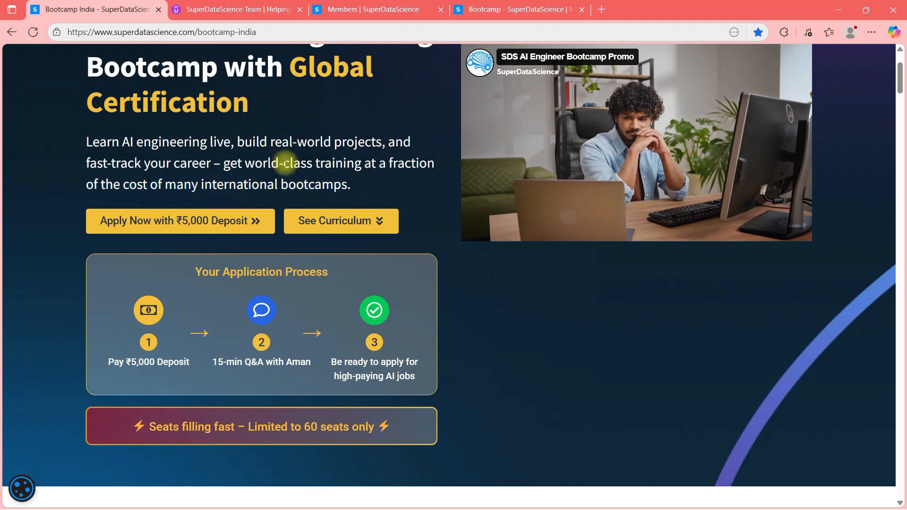
Glance at the global bootcamp page ($100 deposit, $6,000 tuition), then return to the India page.
{"action": "left_click", "coordinate": [515, 9]}
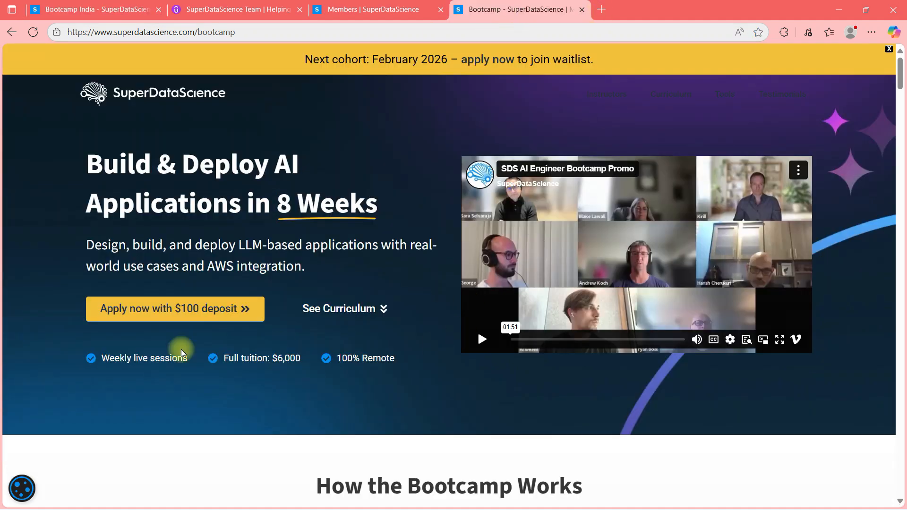
{"action": "scroll", "scroll_direction": "down", "scroll_amount": 3}
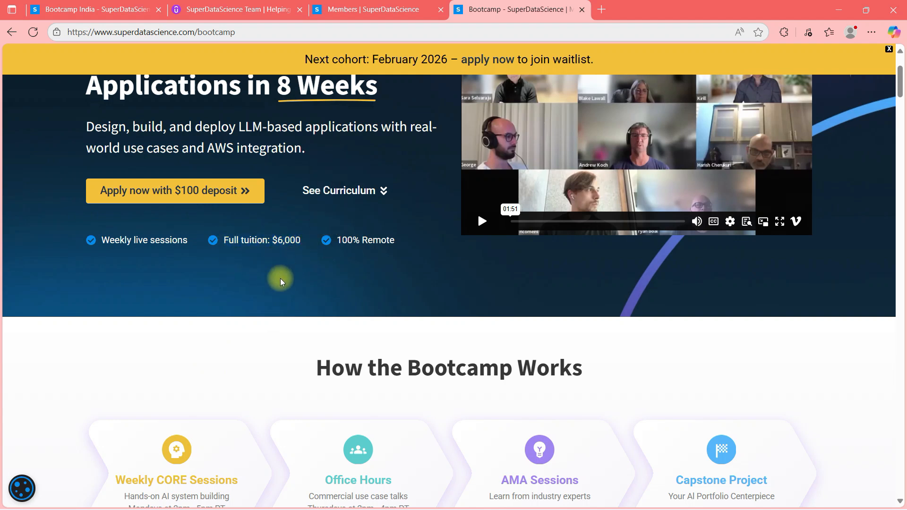
{"action": "left_click", "coordinate": [93, 10]}
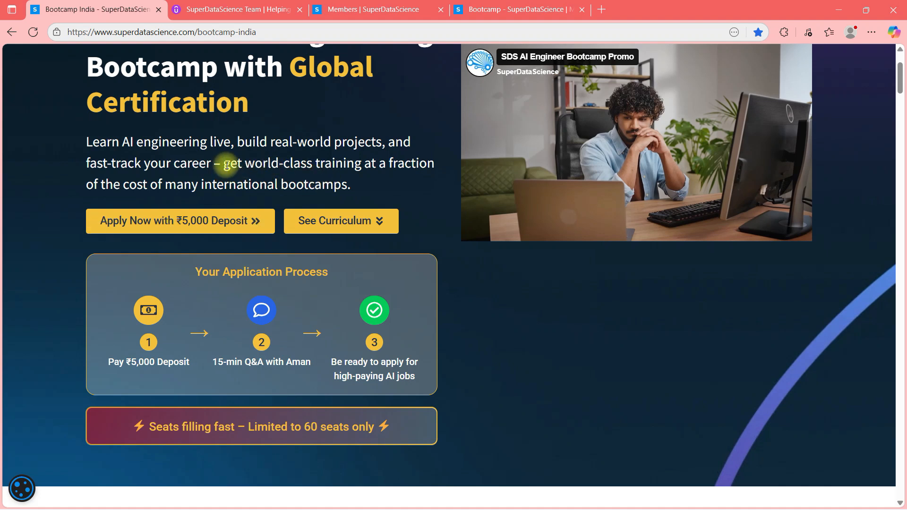
Scroll past the Apply Now buttons and application steps to Aman Kumar's instructor introduction.
{"action": "left_click_drag", "start_coordinate": [222, 162], "coordinate": [162, 183]}
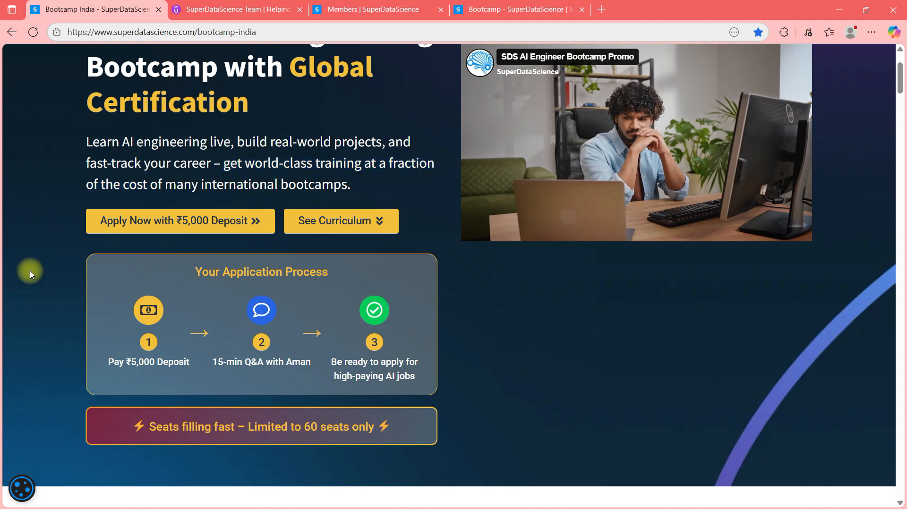
{"action": "scroll", "scroll_direction": "down", "scroll_amount": 3}
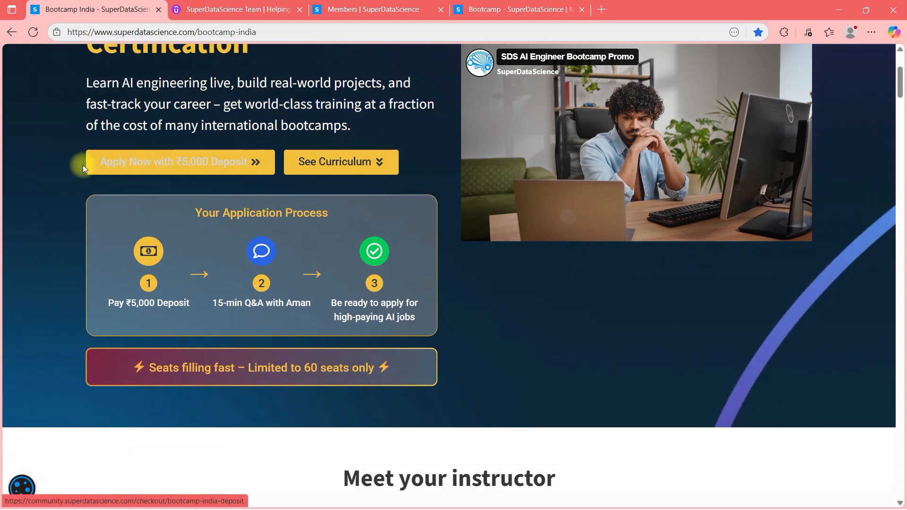
{"action": "mouse_move", "coordinate": [191, 172]}
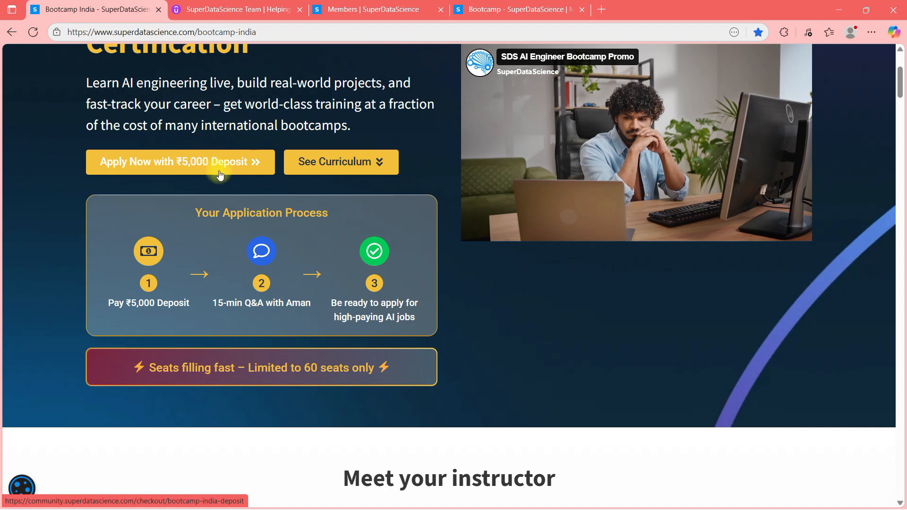
{"action": "mouse_move", "coordinate": [130, 307]}
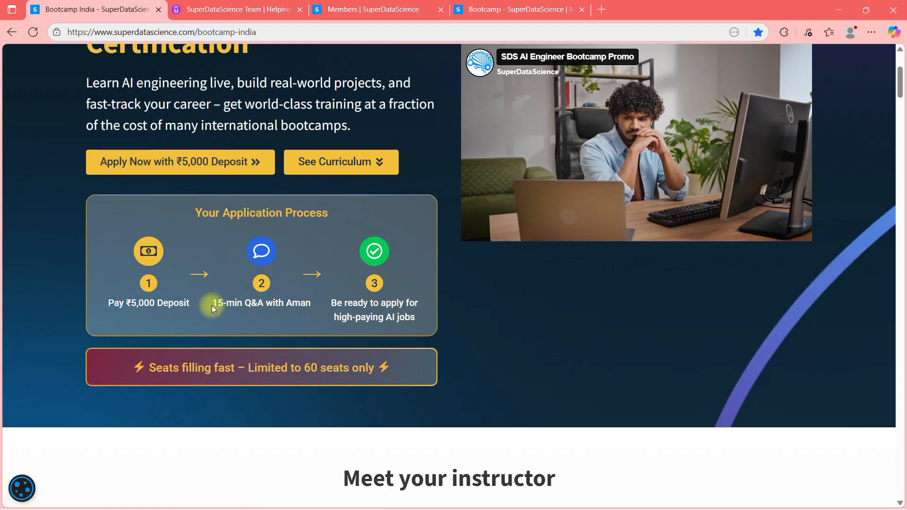
{"action": "double_click", "coordinate": [261, 302]}
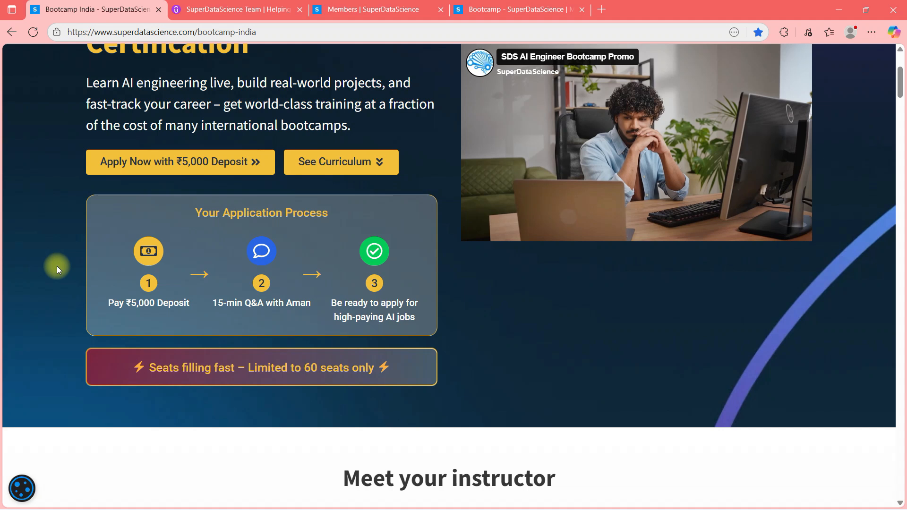
{"action": "scroll", "scroll_direction": "down", "scroll_amount": 3}
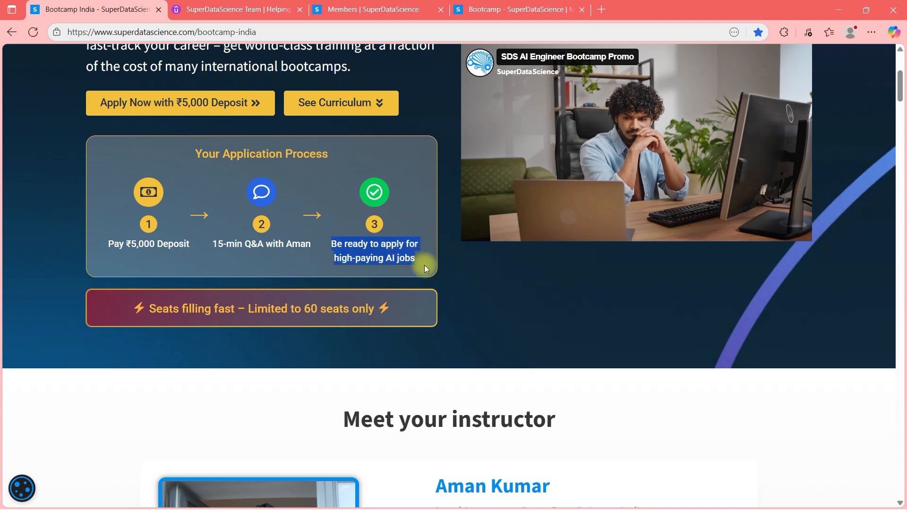
{"action": "mouse_move", "coordinate": [54, 294]}
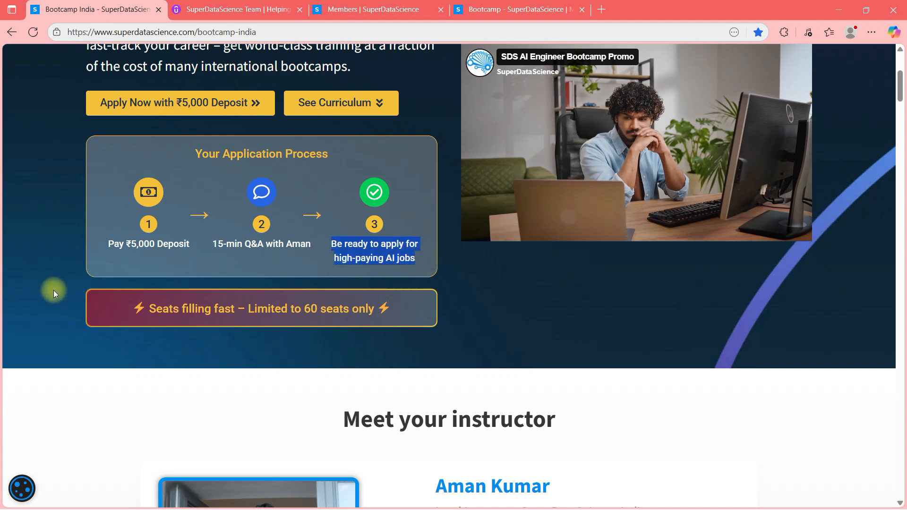
{"action": "mouse_move", "coordinate": [55, 292]}
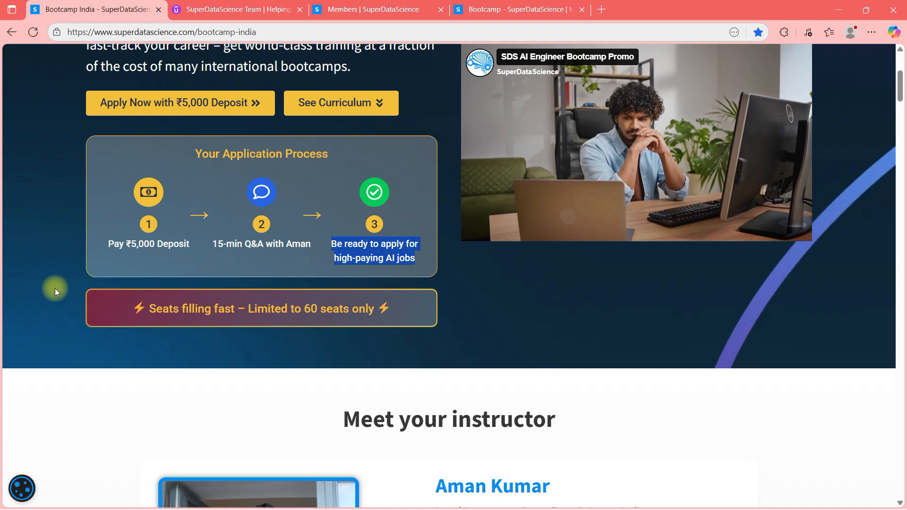
{"action": "scroll", "scroll_direction": "down", "scroll_amount": 3}
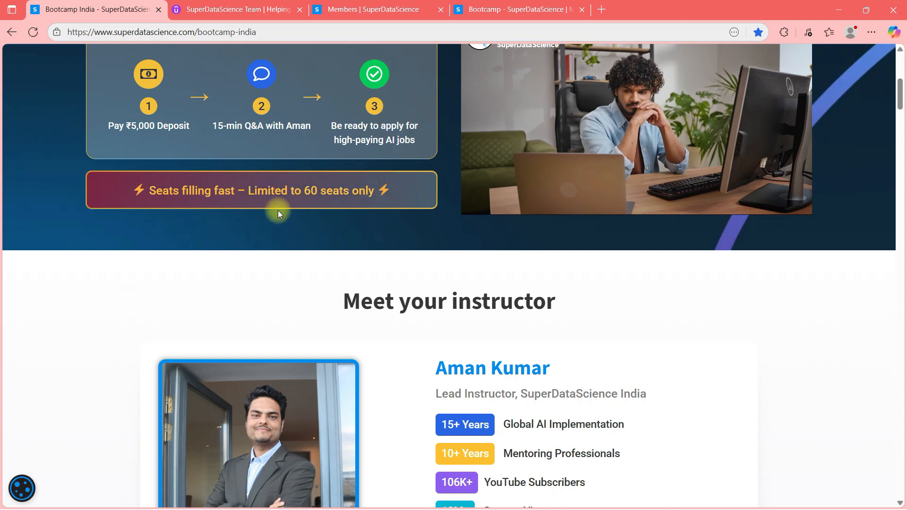
{"action": "scroll", "scroll_direction": "down", "scroll_amount": 3}
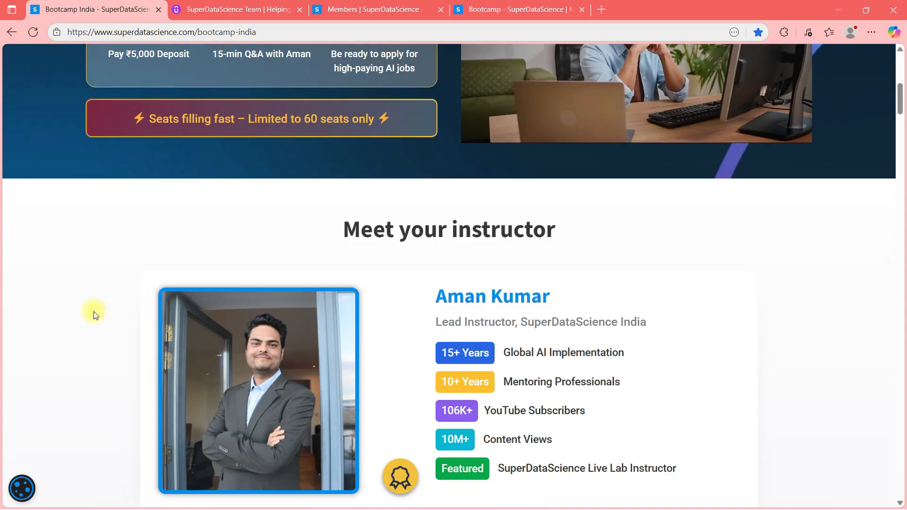
{"action": "scroll", "scroll_direction": "down", "scroll_amount": 3}
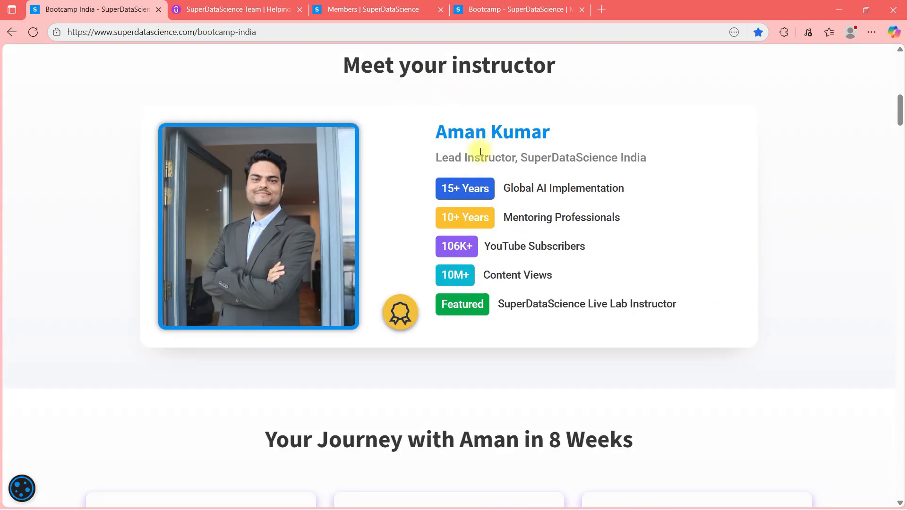
{"action": "mouse_move", "coordinate": [507, 188]}
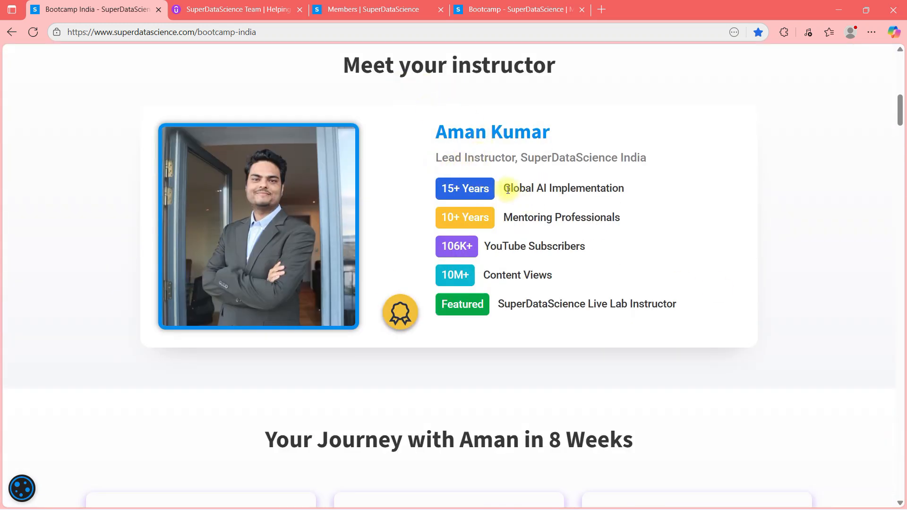
{"action": "double_click", "coordinate": [561, 217]}
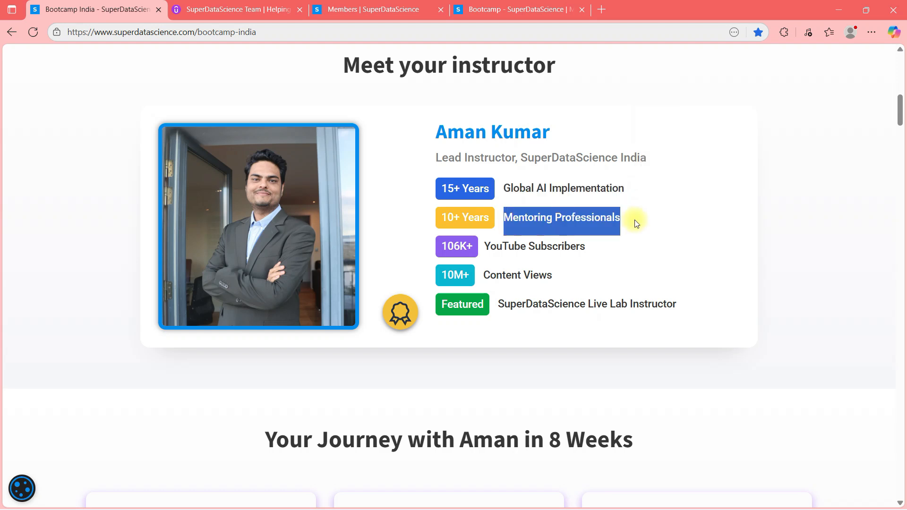
{"action": "scroll", "scroll_direction": "down", "scroll_amount": 3}
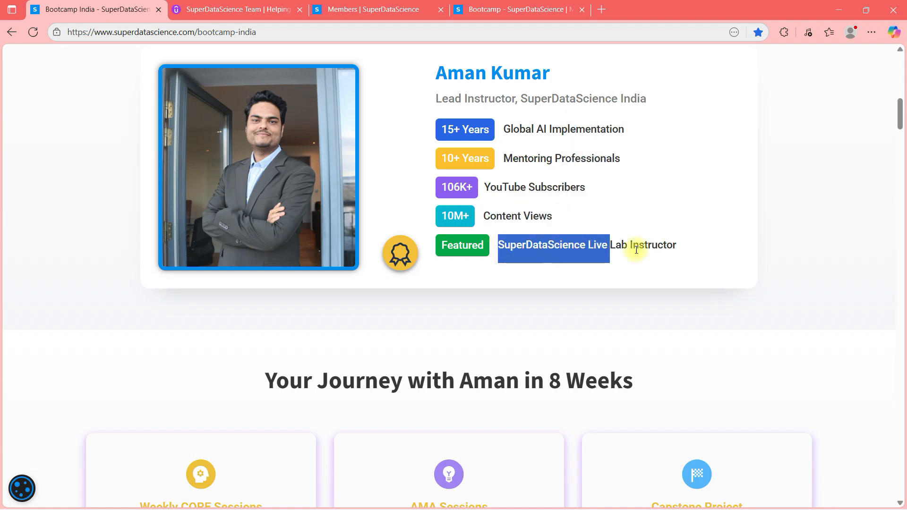
Highlight the Weekly CORE Sessions card in 'Your Journey with Aman in 8 Weeks'.
{"action": "scroll", "scroll_direction": "down", "scroll_amount": 3}
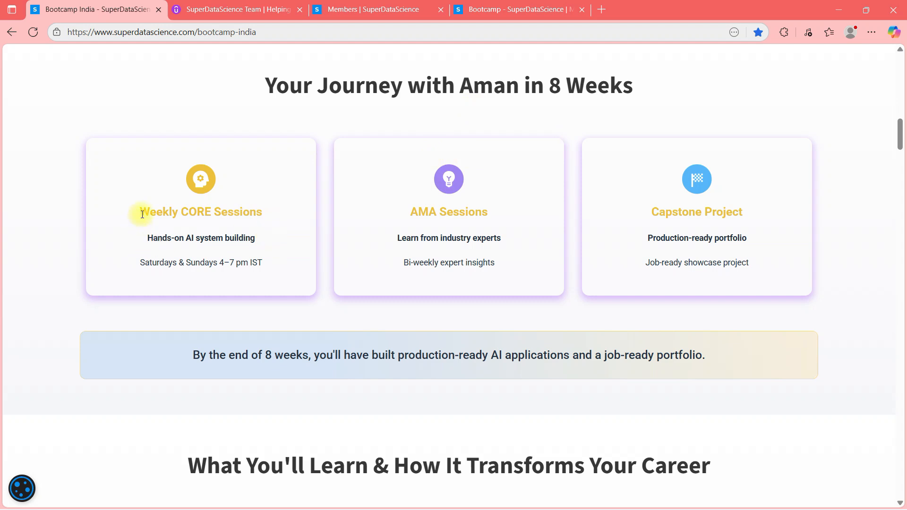
{"action": "left_click_drag", "start_coordinate": [141, 211], "coordinate": [261, 262]}
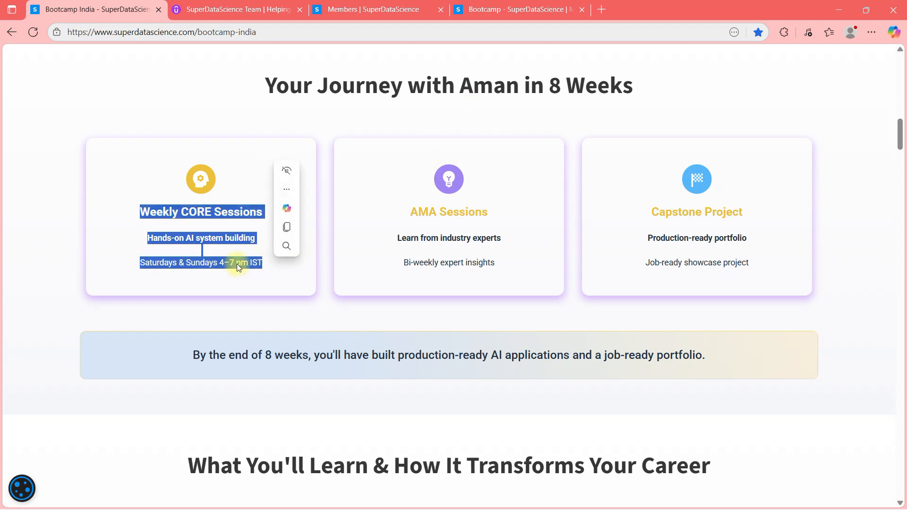
{"action": "left_click", "coordinate": [58, 225]}
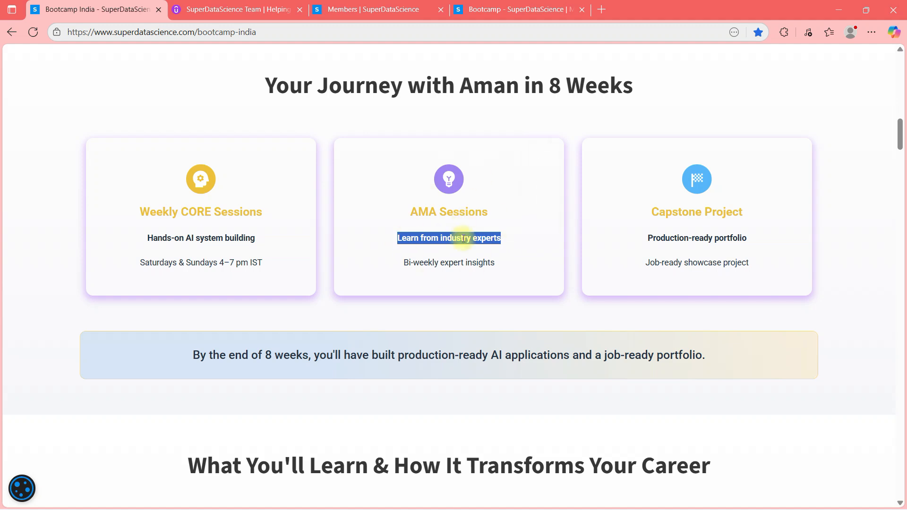
{"action": "mouse_move", "coordinate": [842, 276]}
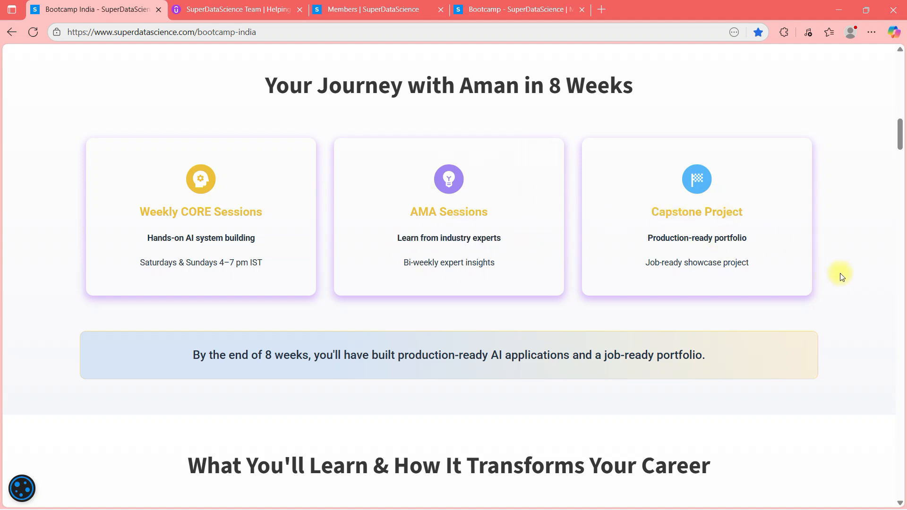
Highlight the end-of-8-weeks outcome sentence and scroll to the ₹49,000 vs $6,000 comparison.
{"action": "scroll", "scroll_direction": "down", "scroll_amount": 3}
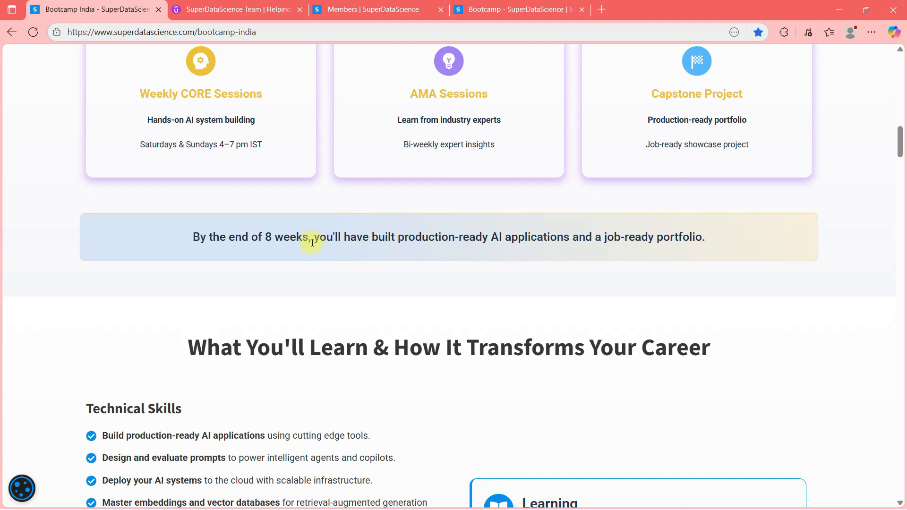
{"action": "left_click_drag", "start_coordinate": [311, 236], "coordinate": [566, 238]}
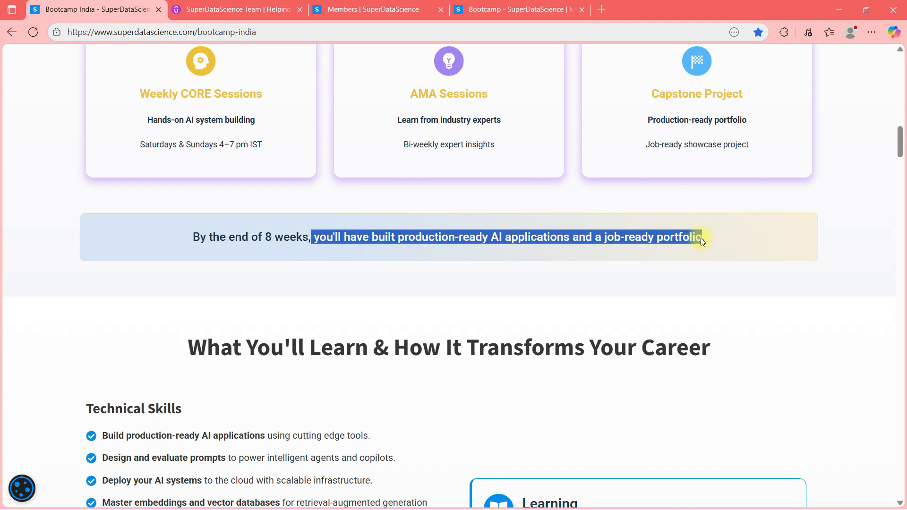
{"action": "scroll", "scroll_direction": "down", "scroll_amount": 3}
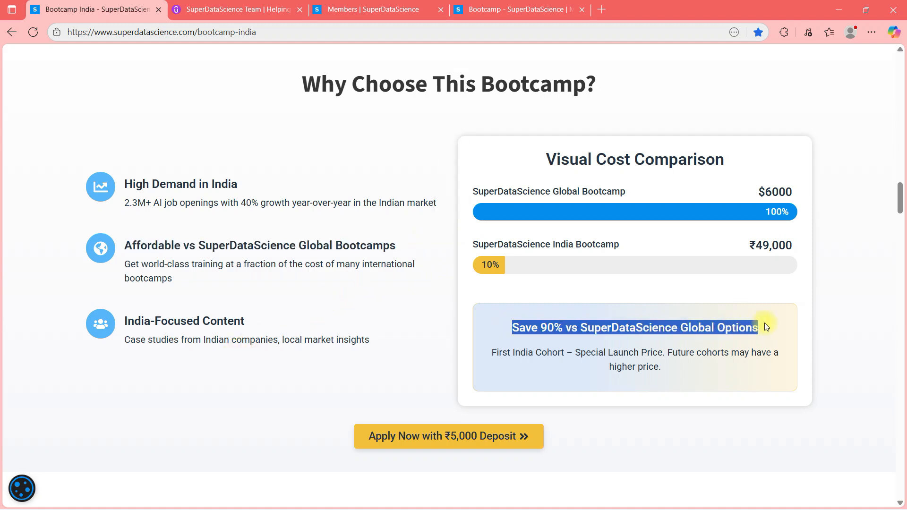
Scroll down to the Curriculum Overview starting with Week 1 Mindset & Model Selection.
{"action": "scroll", "scroll_direction": "down", "scroll_amount": 3}
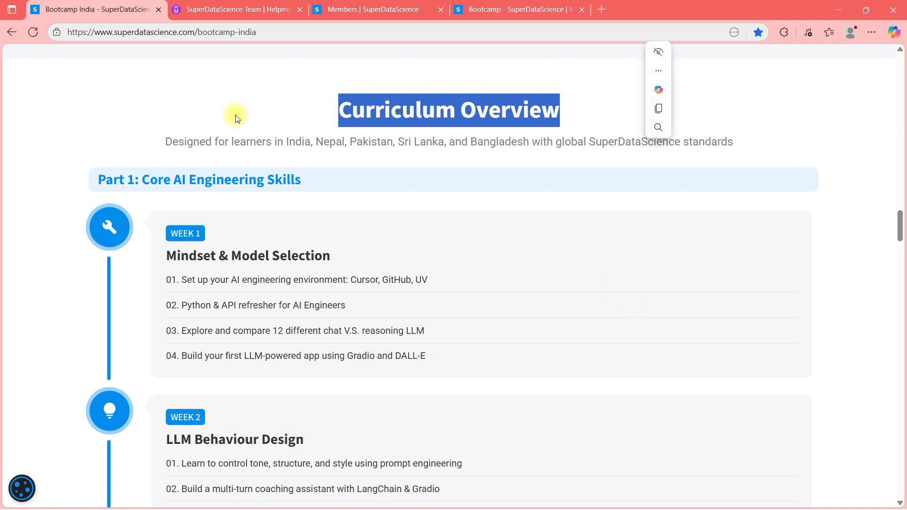
{"action": "scroll", "scroll_direction": "down", "scroll_amount": 3}
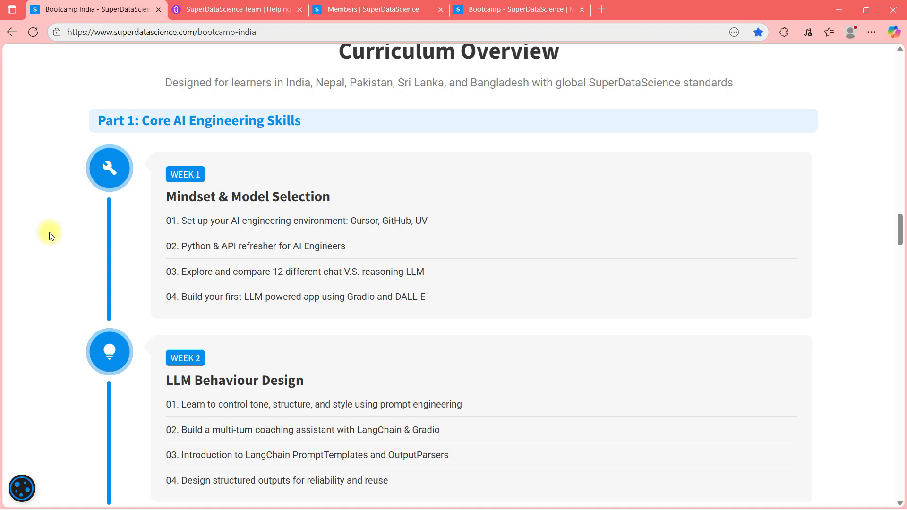
{"action": "mouse_move", "coordinate": [52, 241]}
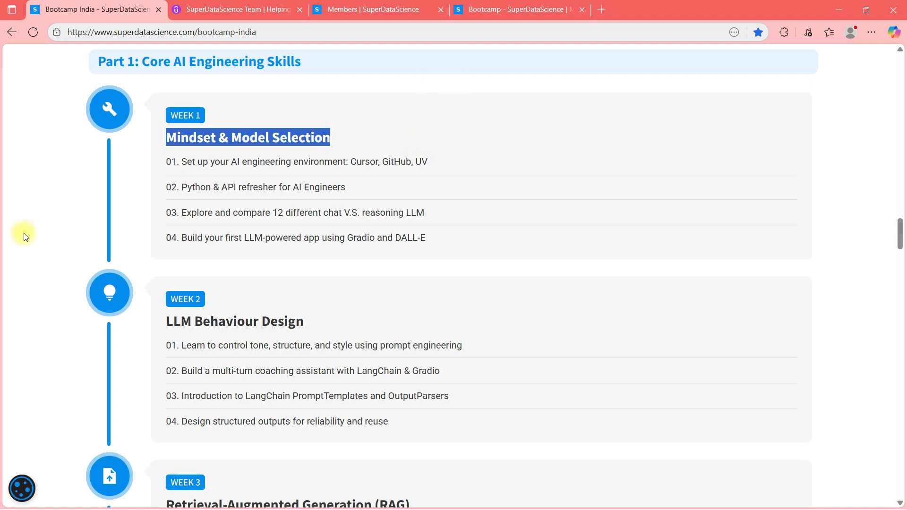
{"action": "scroll", "scroll_direction": "down", "scroll_amount": 3}
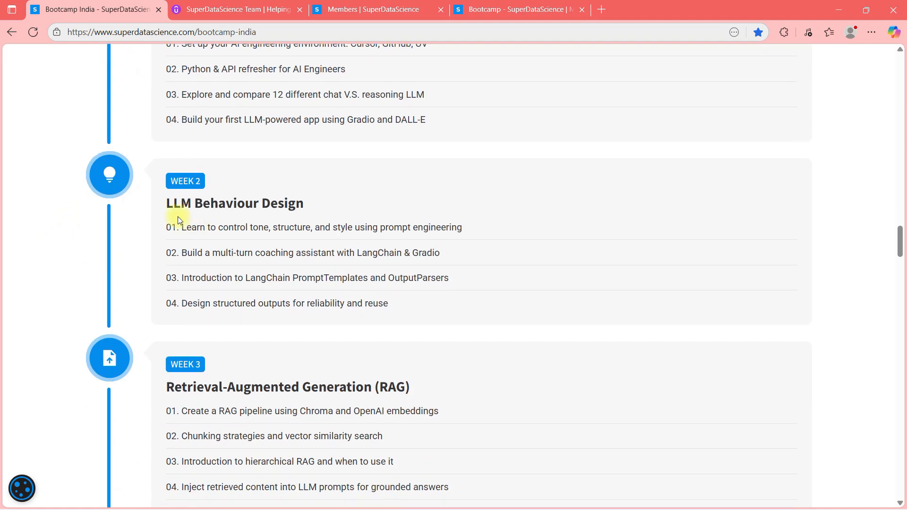
{"action": "left_click_drag", "start_coordinate": [177, 203], "coordinate": [314, 227]}
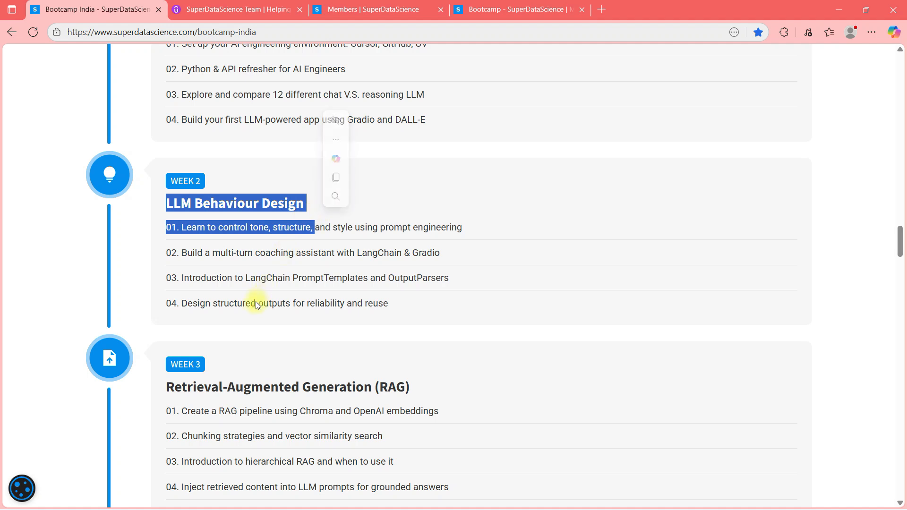
{"action": "scroll", "scroll_direction": "down", "scroll_amount": 3}
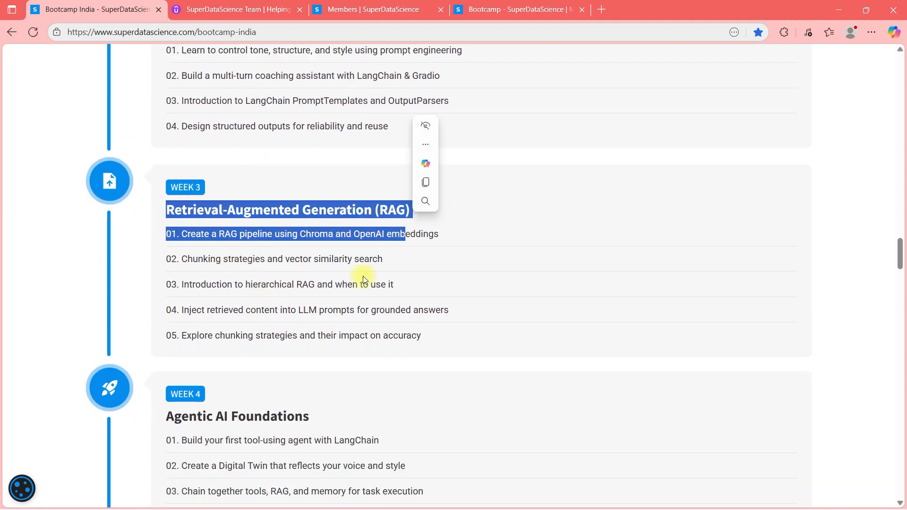
{"action": "scroll", "scroll_direction": "down", "scroll_amount": 3}
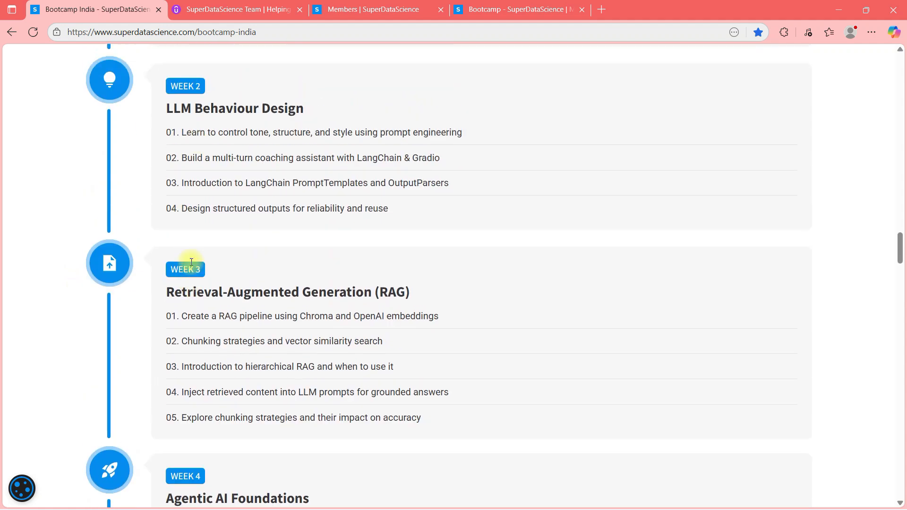
{"action": "scroll", "scroll_direction": "up", "scroll_amount": 3}
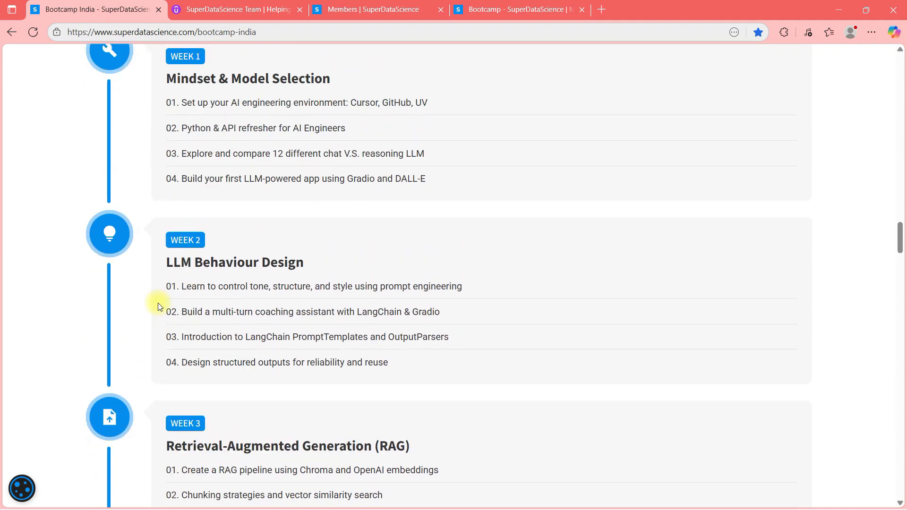
Scroll through Part 2 Weeks 5–8, highlighting the Deployment part and Memory & Security titles.
{"action": "scroll", "scroll_direction": "down", "scroll_amount": 3}
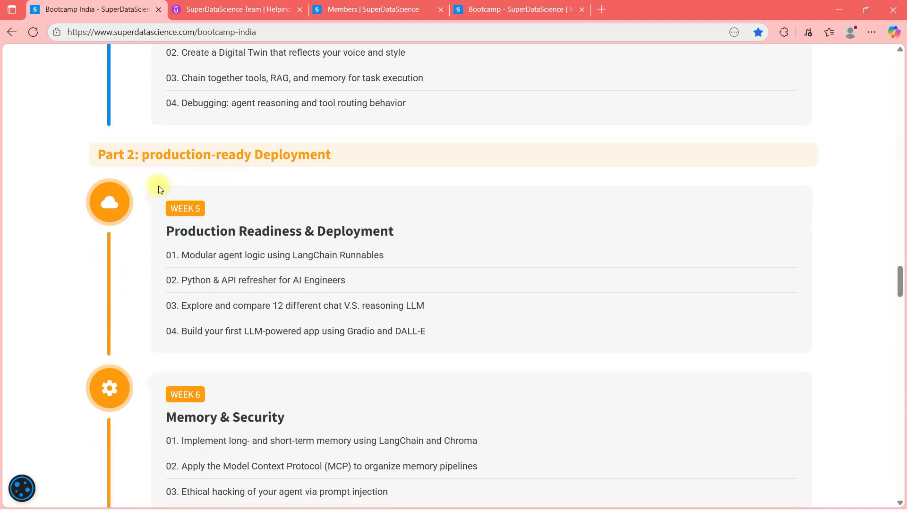
{"action": "double_click", "coordinate": [237, 155]}
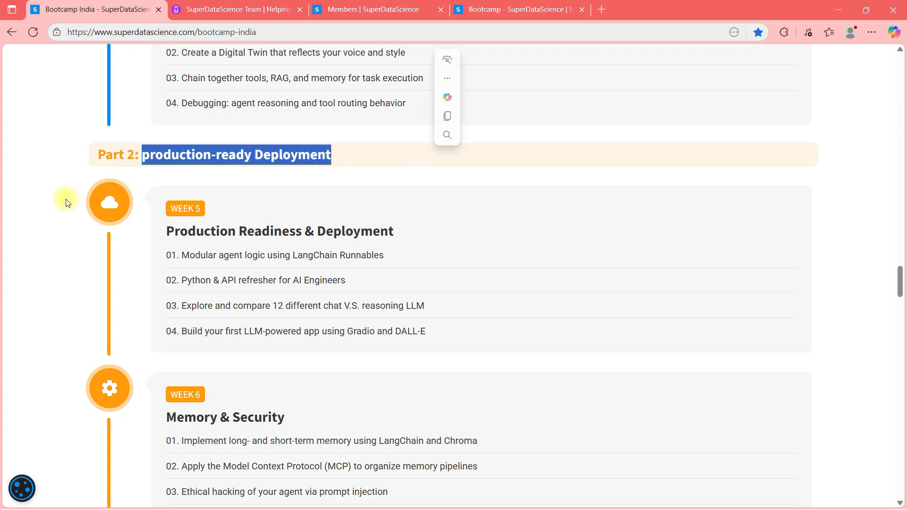
{"action": "scroll", "scroll_direction": "down", "scroll_amount": 3}
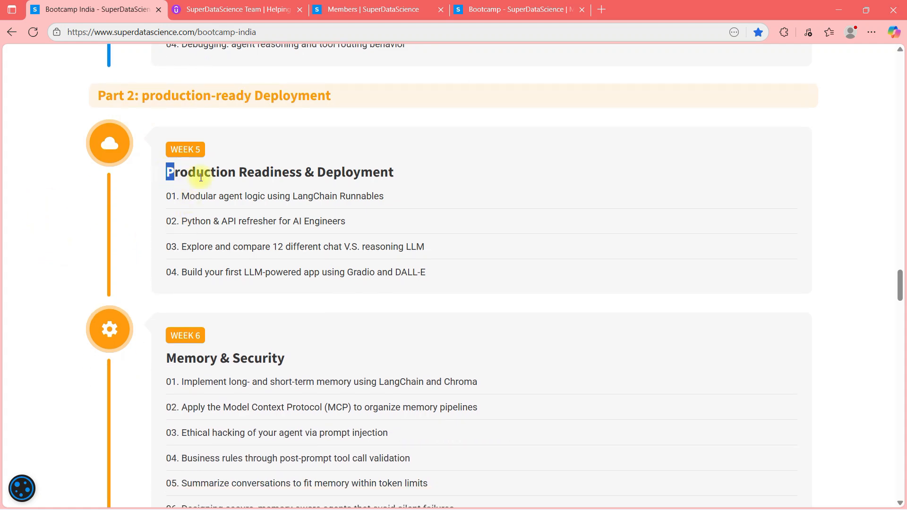
{"action": "scroll", "scroll_direction": "down", "scroll_amount": 3}
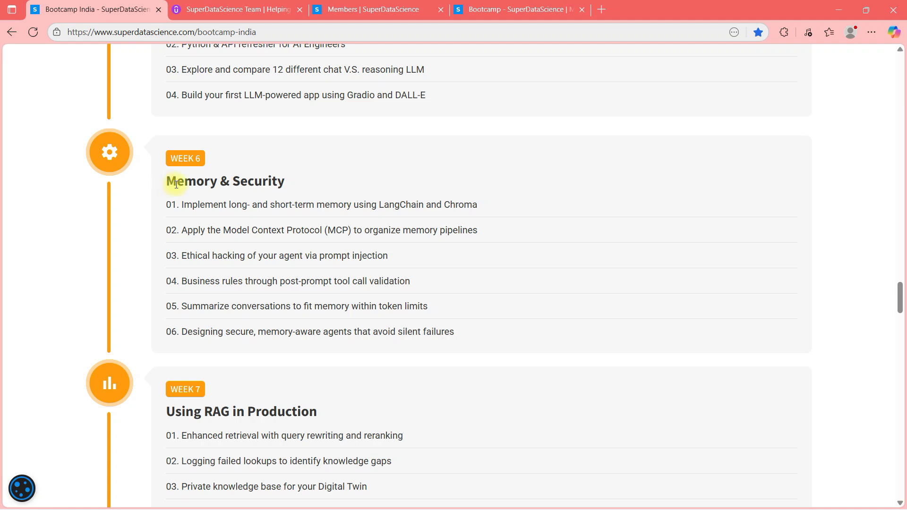
{"action": "double_click", "coordinate": [225, 180]}
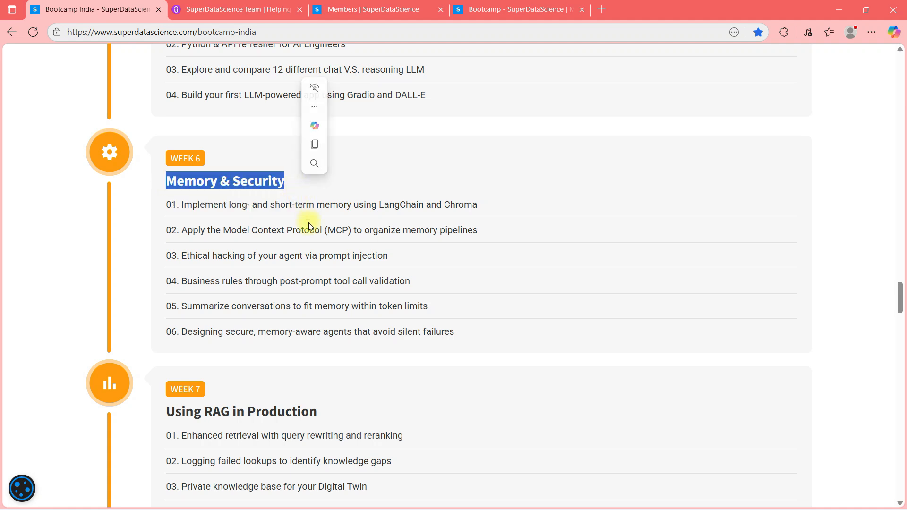
{"action": "scroll", "scroll_direction": "down", "scroll_amount": 3}
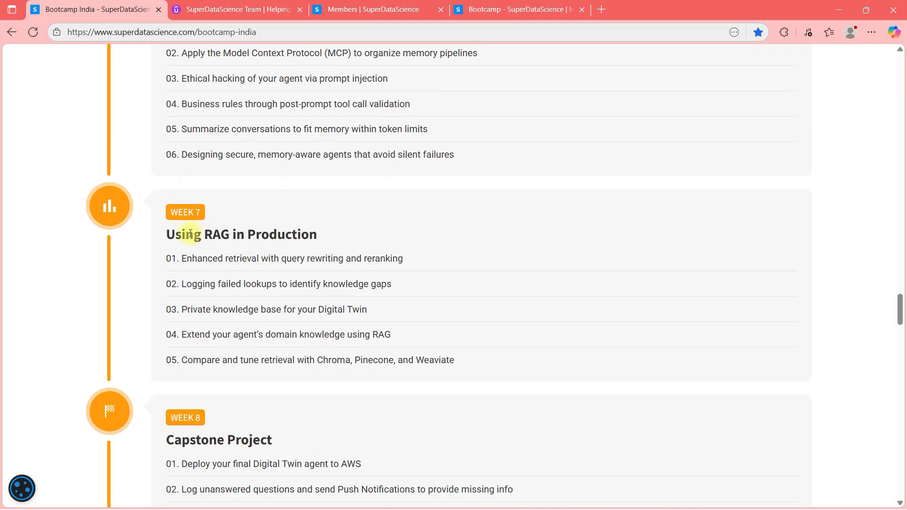
{"action": "scroll", "scroll_direction": "down", "scroll_amount": 3}
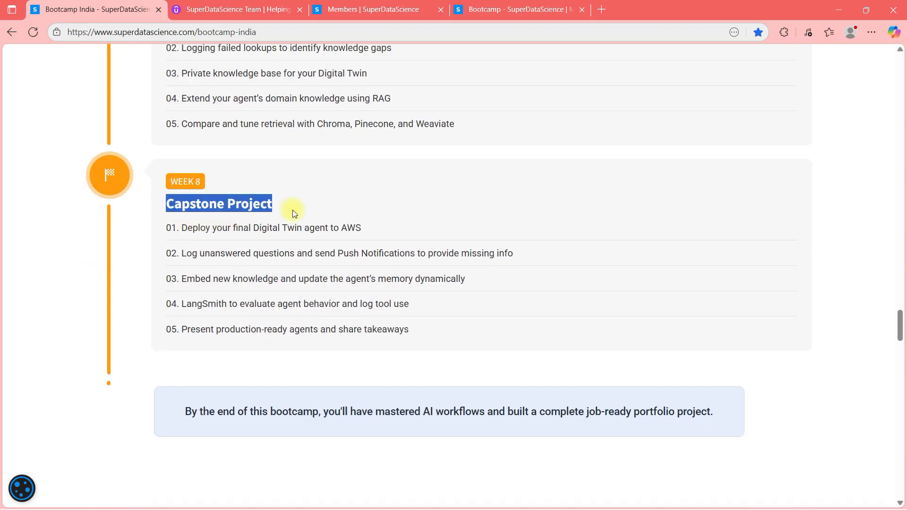
Scroll back up the curriculum, then down to the Earn Your Global Certificate section.
{"action": "scroll", "scroll_direction": "up", "scroll_amount": 3}
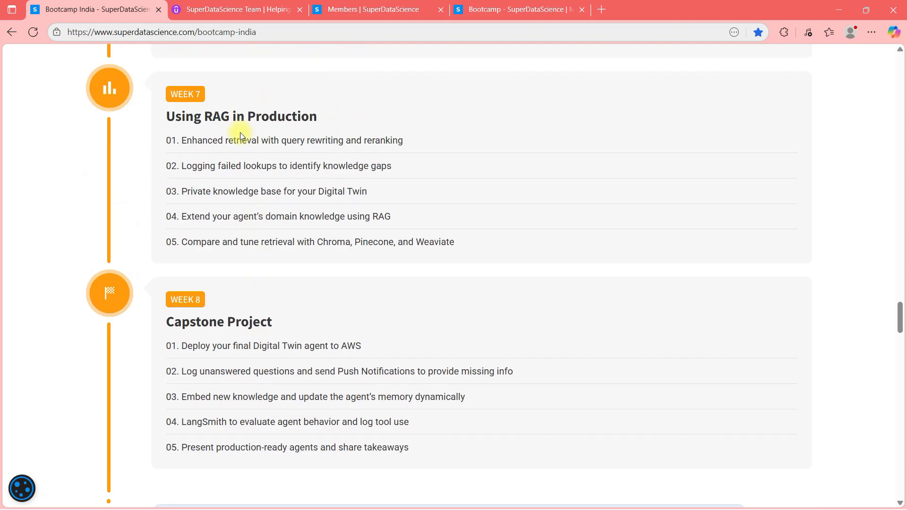
{"action": "mouse_move", "coordinate": [301, 357]}
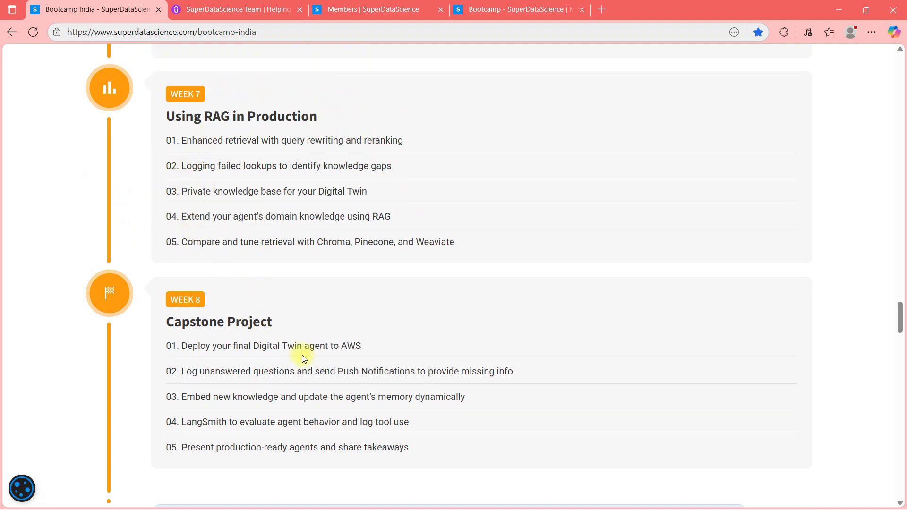
{"action": "scroll", "scroll_direction": "up", "scroll_amount": 3}
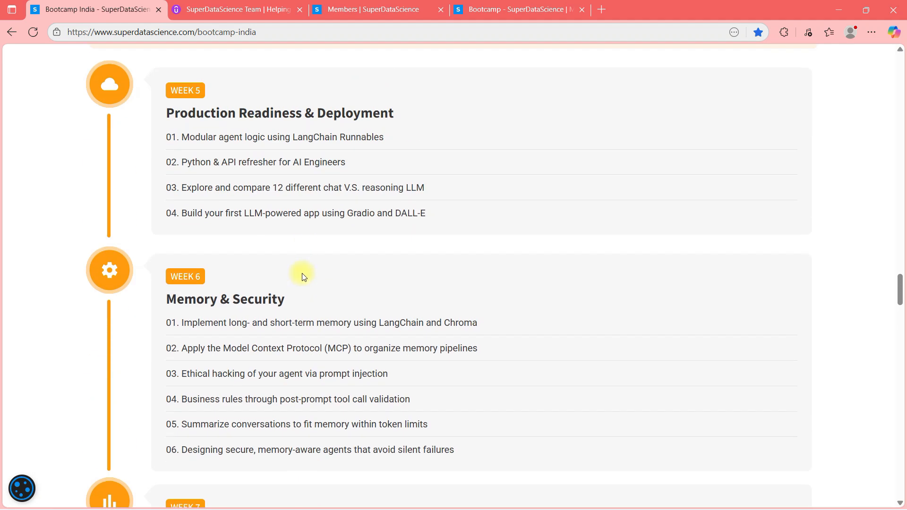
{"action": "scroll", "scroll_direction": "up", "scroll_amount": 3}
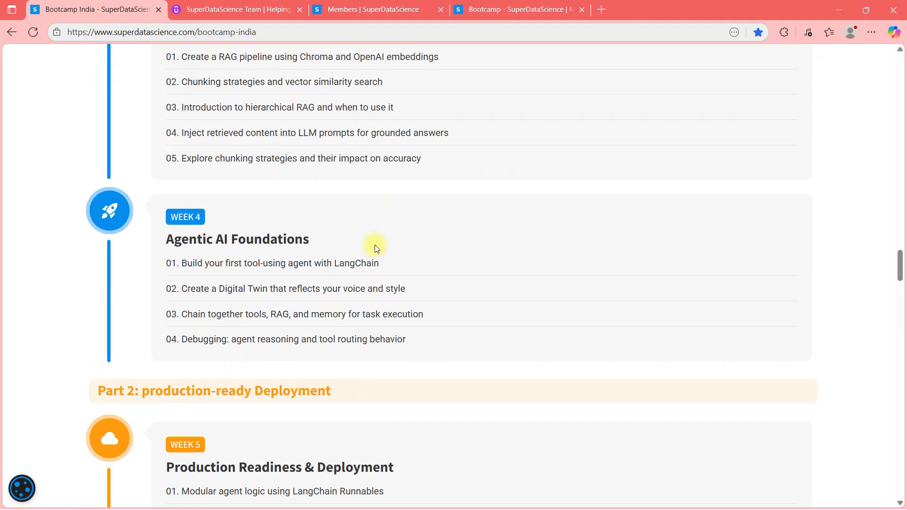
{"action": "mouse_move", "coordinate": [369, 247]}
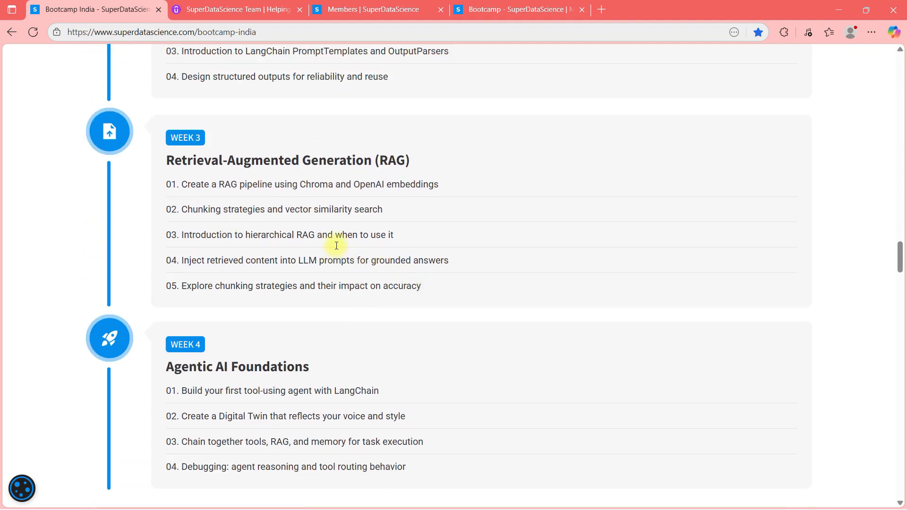
{"action": "scroll", "scroll_direction": "up", "scroll_amount": 3}
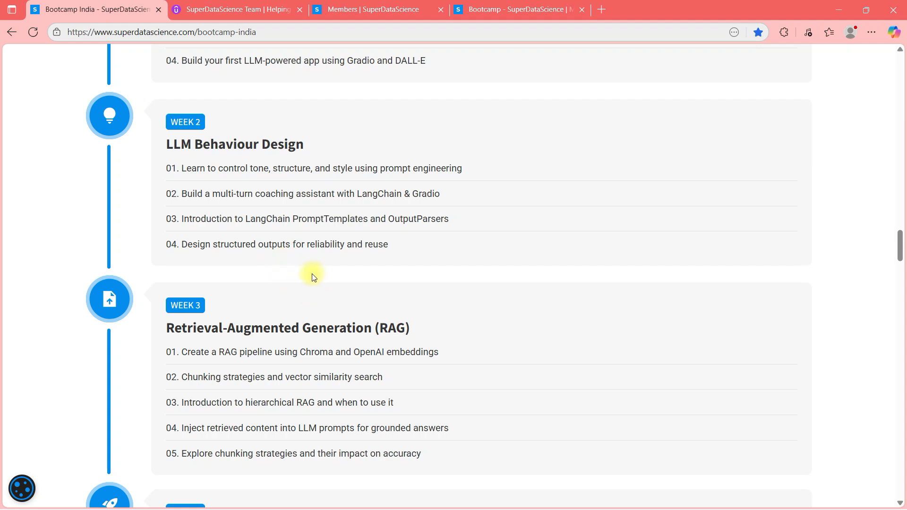
{"action": "scroll", "scroll_direction": "down", "scroll_amount": 3}
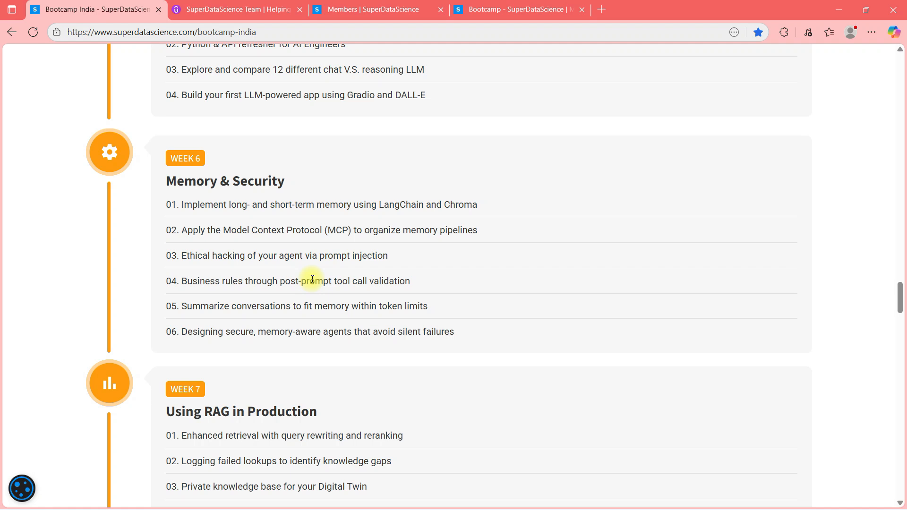
{"action": "scroll", "scroll_direction": "down", "scroll_amount": 3}
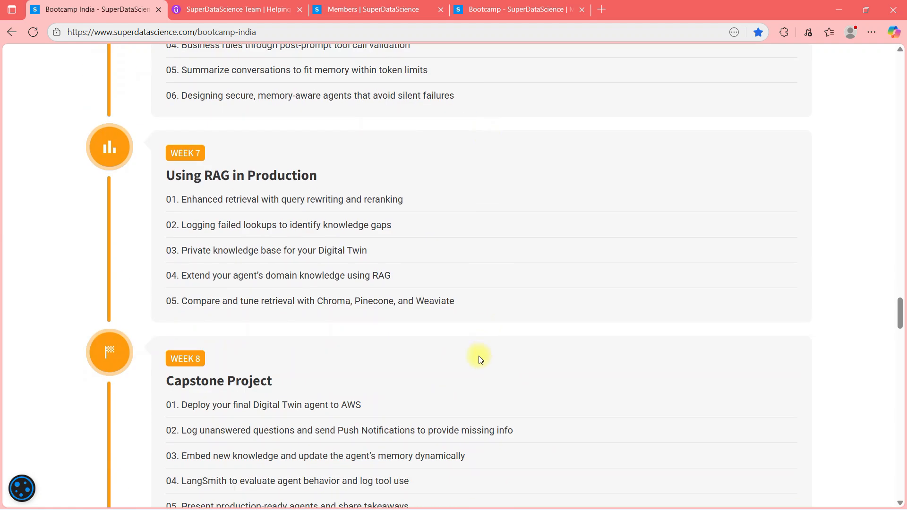
{"action": "scroll", "scroll_direction": "down", "scroll_amount": 3}
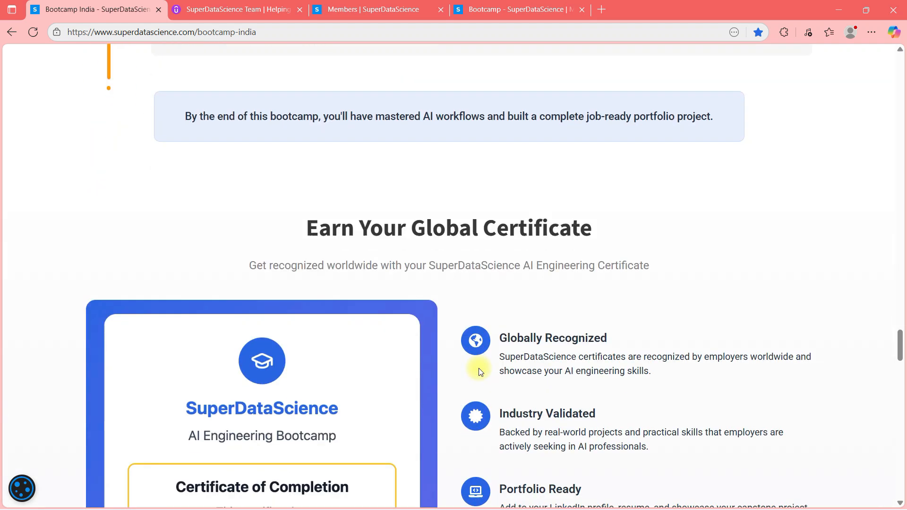
{"action": "scroll", "scroll_direction": "down", "scroll_amount": 3}
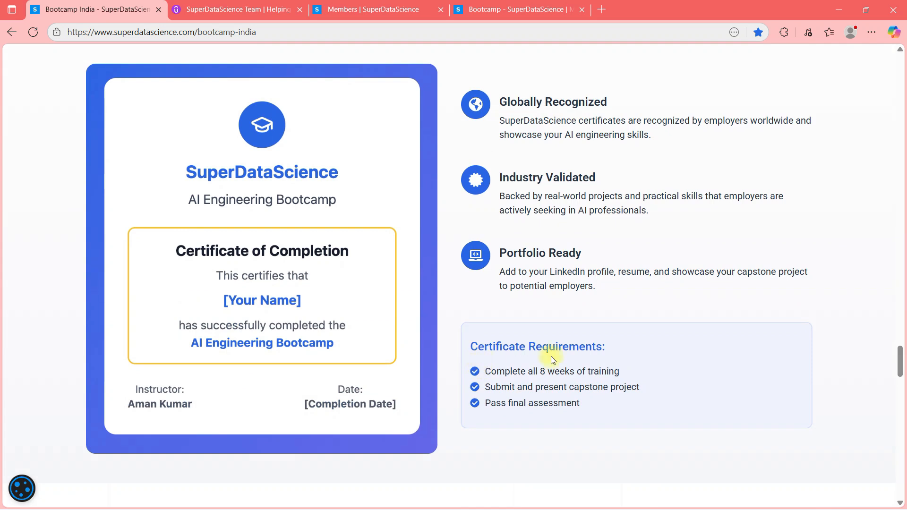
{"action": "mouse_move", "coordinate": [188, 172]}
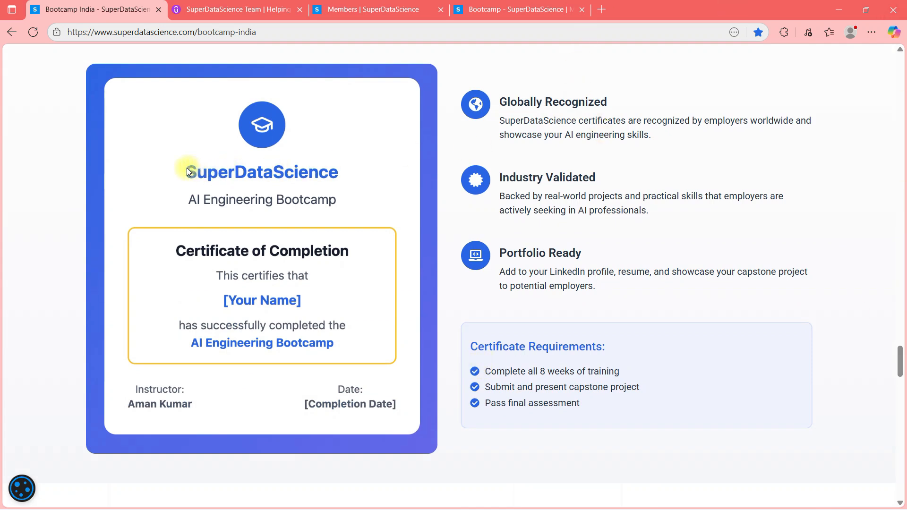
{"action": "mouse_move", "coordinate": [283, 295]}
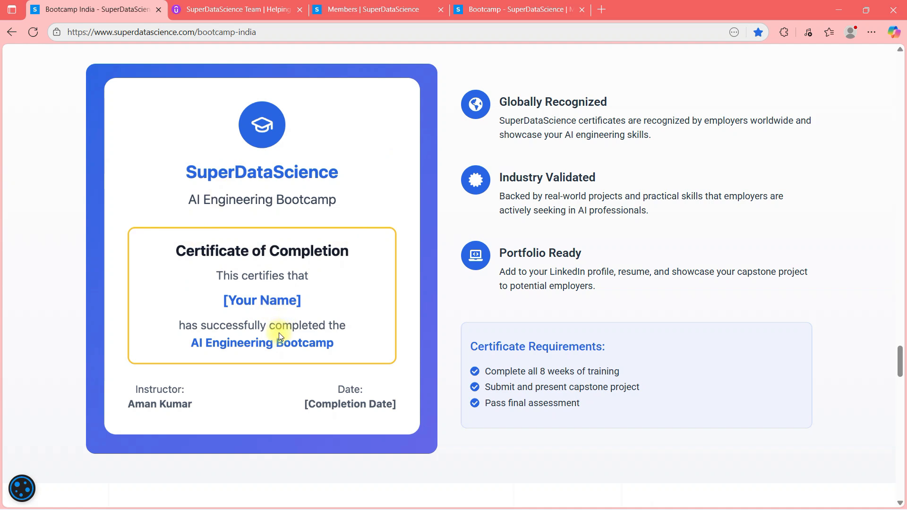
{"action": "mouse_move", "coordinate": [211, 201]}
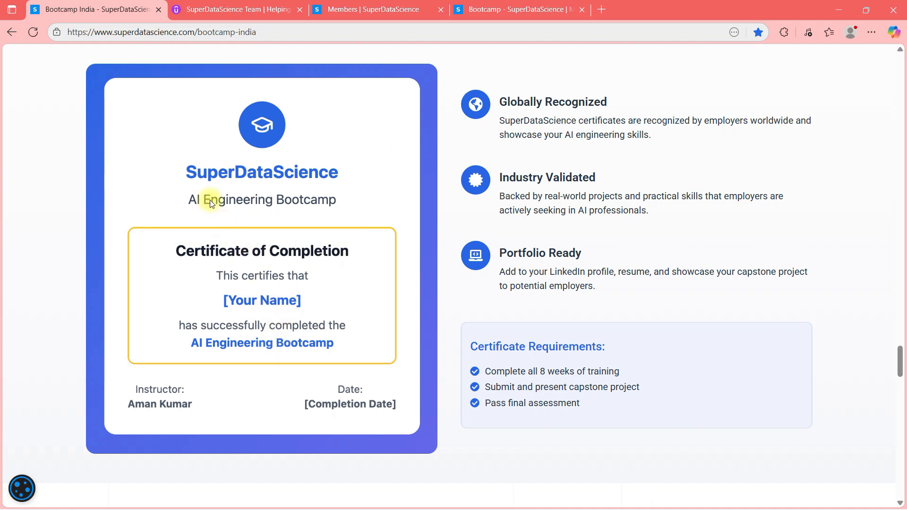
{"action": "mouse_move", "coordinate": [515, 94]}
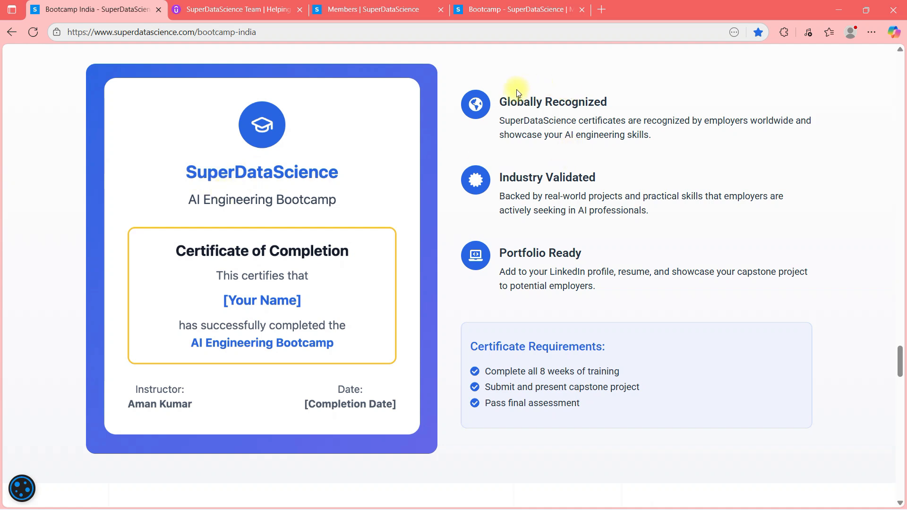
{"action": "double_click", "coordinate": [546, 177]}
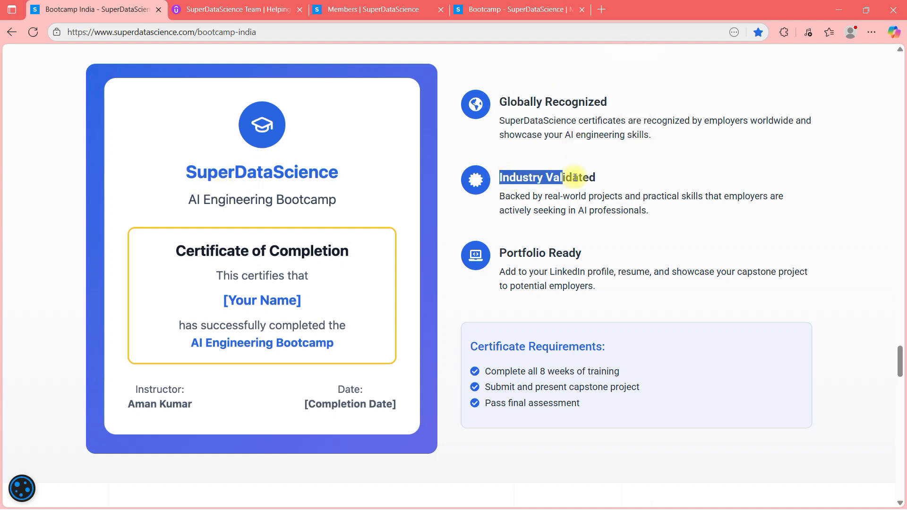
Review Pricing & Enrollment: 'What you'll get', ₹49,000 cost and ₹5,000 deposit, highlighting 'referrals'.
{"action": "scroll", "scroll_direction": "down", "scroll_amount": 3}
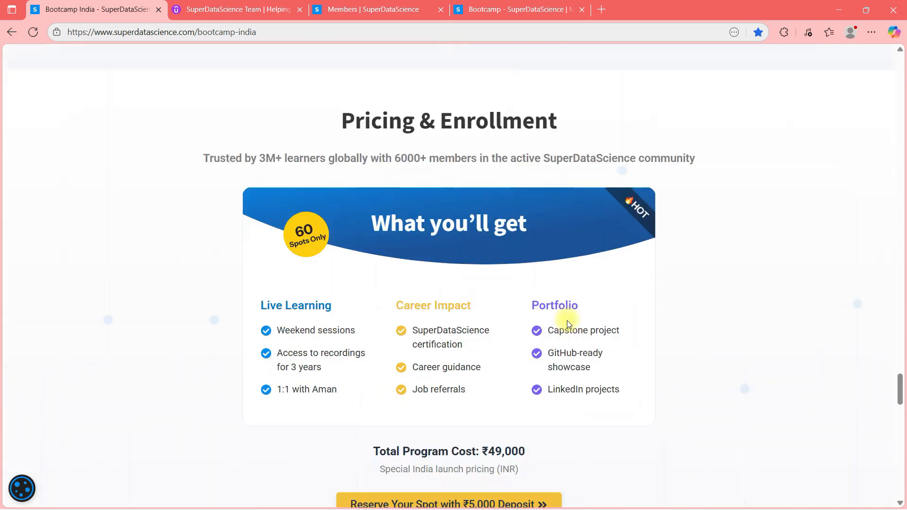
{"action": "scroll", "scroll_direction": "down", "scroll_amount": 3}
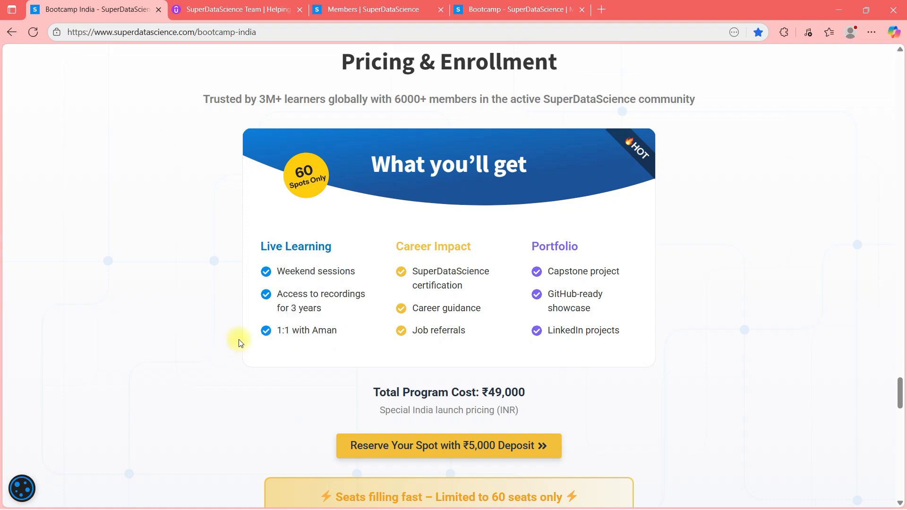
{"action": "double_click", "coordinate": [451, 271]}
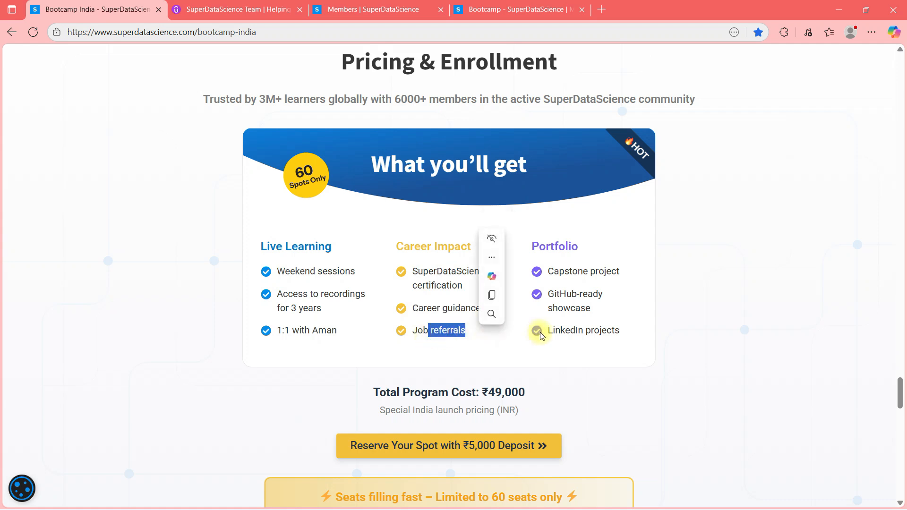
{"action": "scroll", "scroll_direction": "down", "scroll_amount": 3}
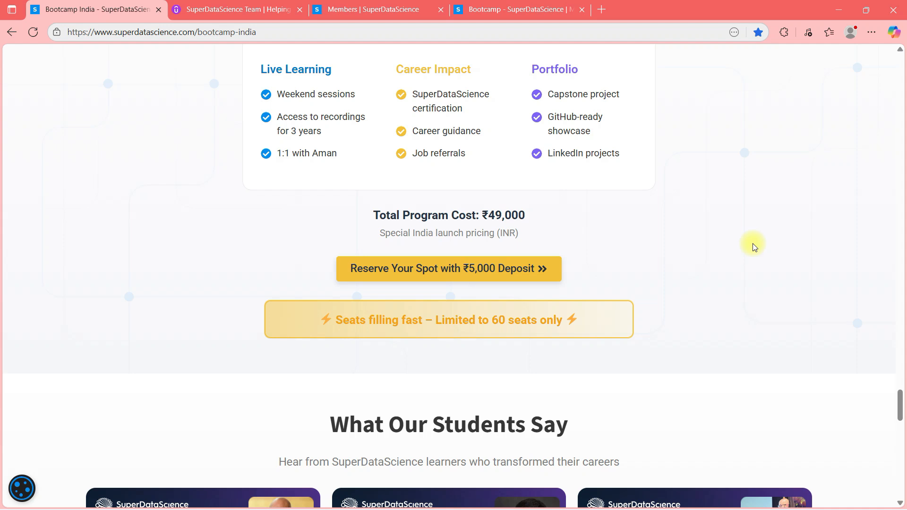
{"action": "mouse_move", "coordinate": [878, 193]}
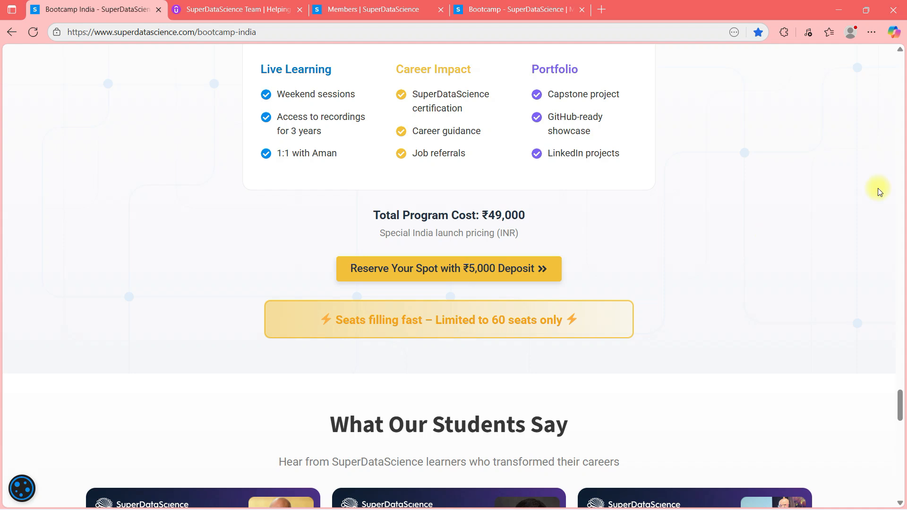
{"action": "double_click", "coordinate": [502, 215]}
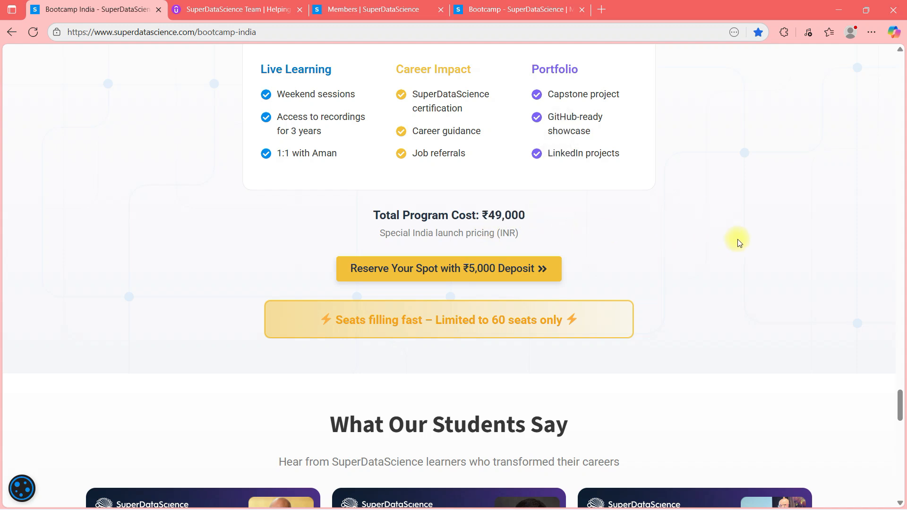
Scroll down to 'What Our Students Say' with its three video testimonials.
{"action": "scroll", "scroll_direction": "down", "scroll_amount": 3}
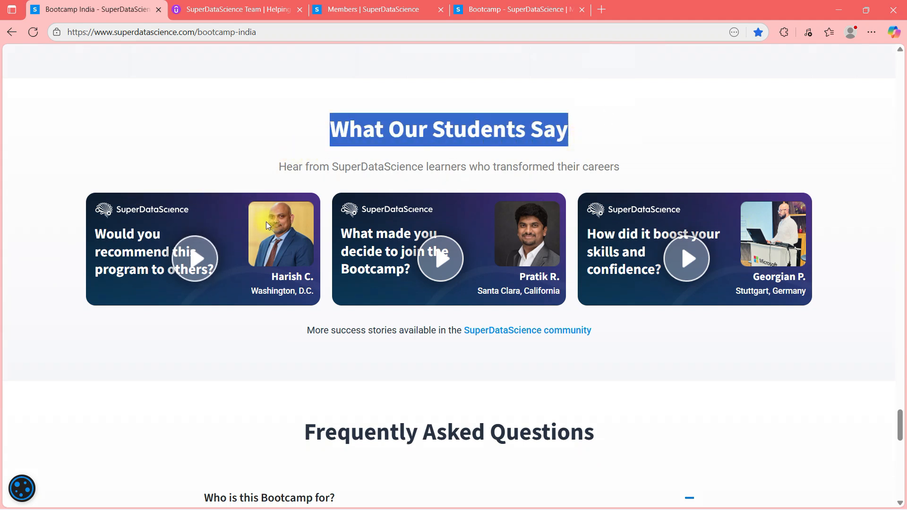
{"action": "mouse_move", "coordinate": [212, 388]}
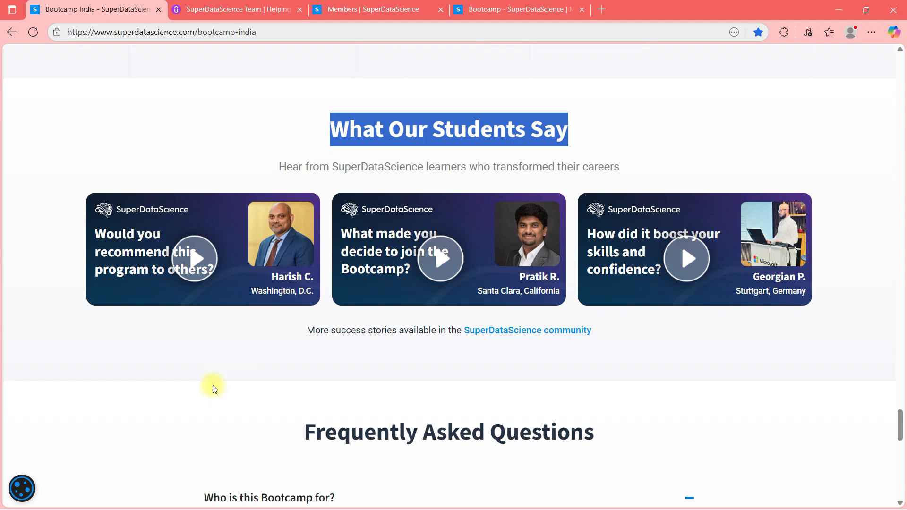
{"action": "mouse_move", "coordinate": [196, 258]}
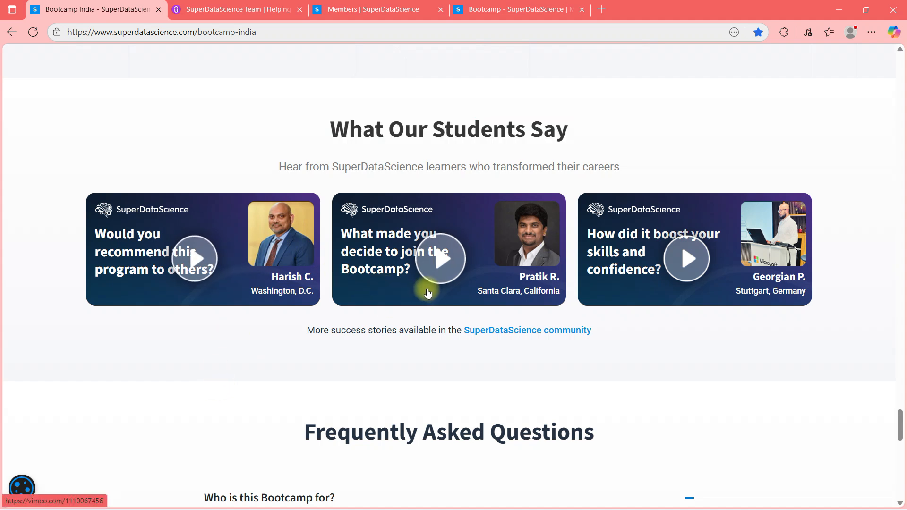
Scroll through the FAQ, then back up to Week 7 RAG in Production and Week 8 Capstone.
{"action": "scroll", "scroll_direction": "down", "scroll_amount": 3}
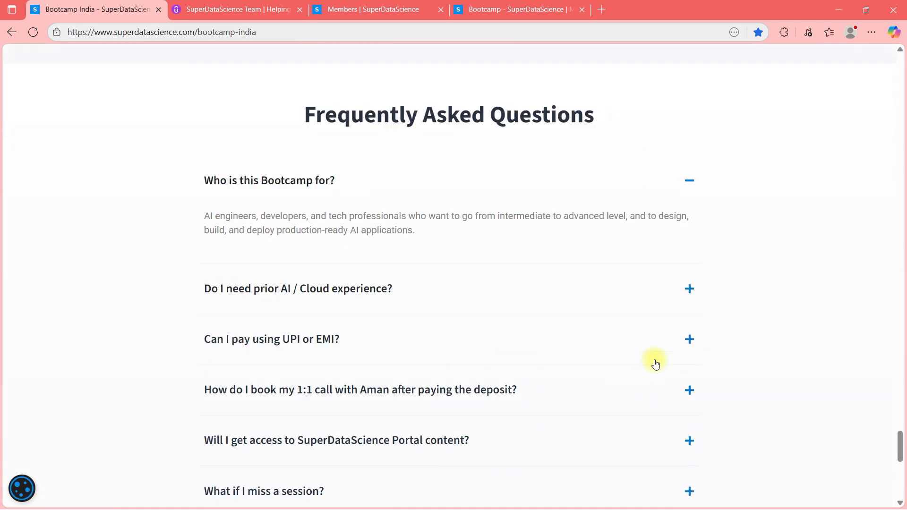
{"action": "scroll", "scroll_direction": "down", "scroll_amount": 3}
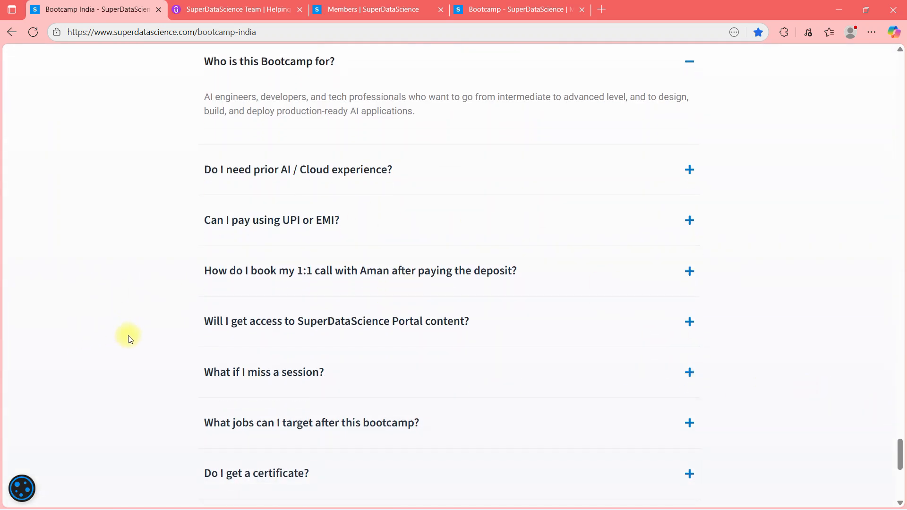
{"action": "scroll", "scroll_direction": "down", "scroll_amount": 3}
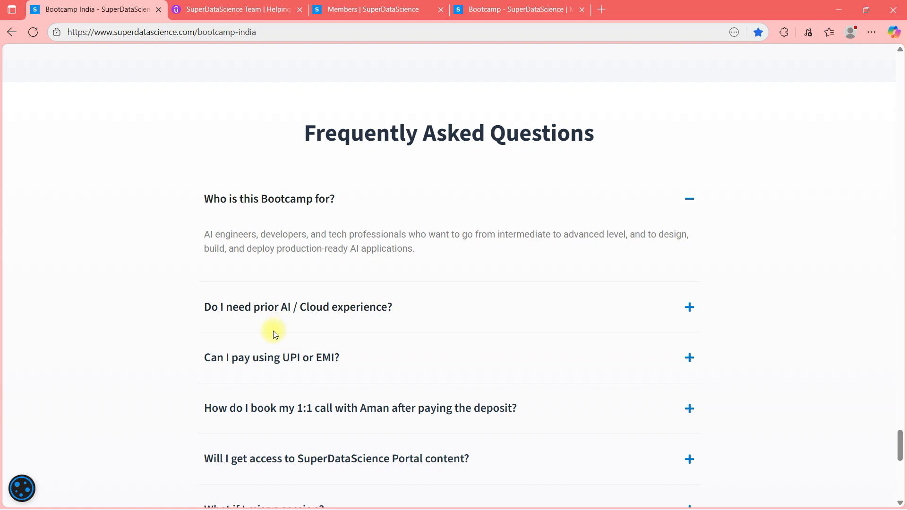
{"action": "scroll", "scroll_direction": "up", "scroll_amount": 3}
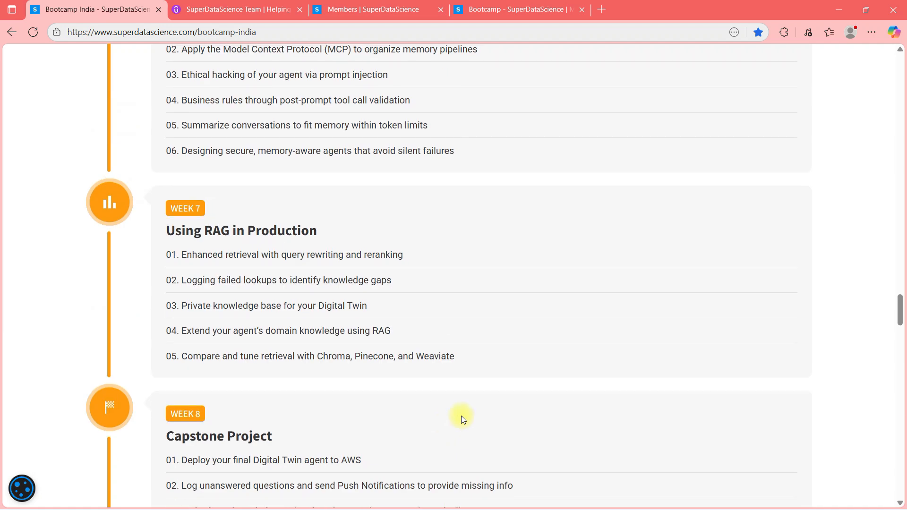
Scroll up past learning outcomes, instructor and journey sections to the hero banner.
{"action": "scroll", "scroll_direction": "up", "scroll_amount": 3}
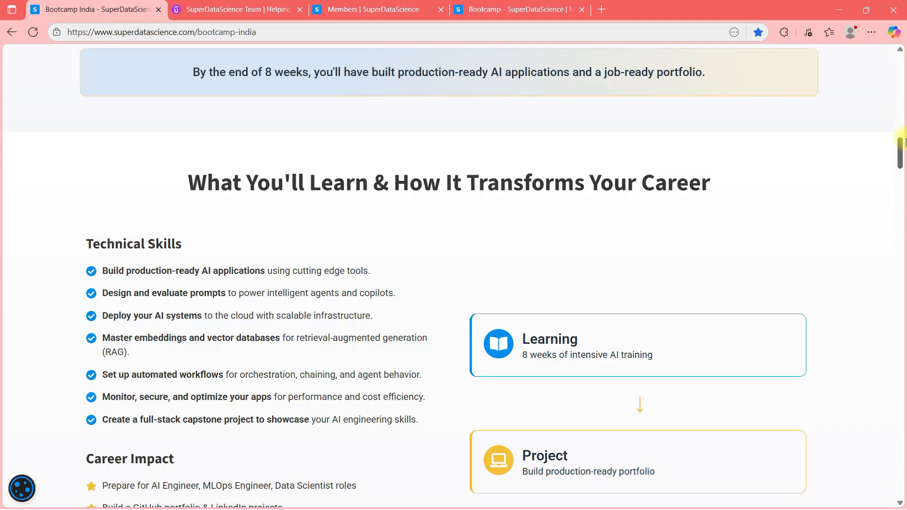
{"action": "scroll", "scroll_direction": "down", "scroll_amount": 3}
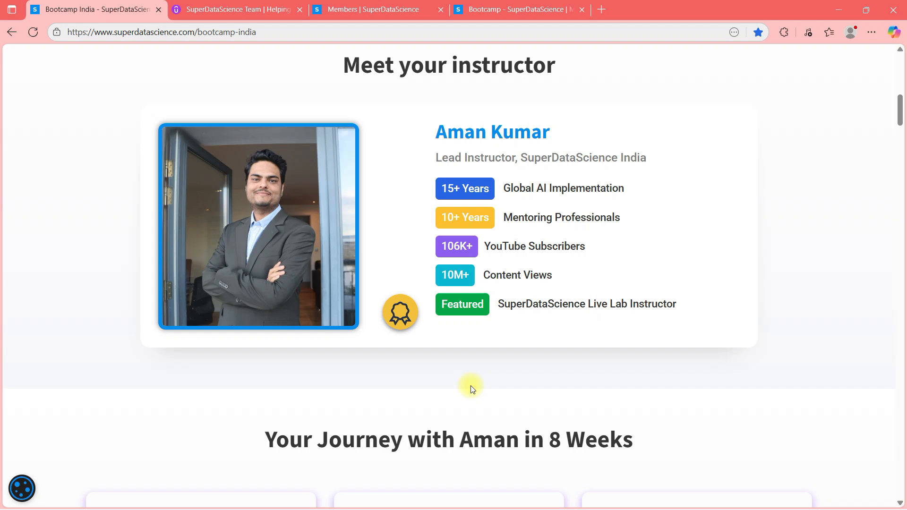
{"action": "scroll", "scroll_direction": "down", "scroll_amount": 3}
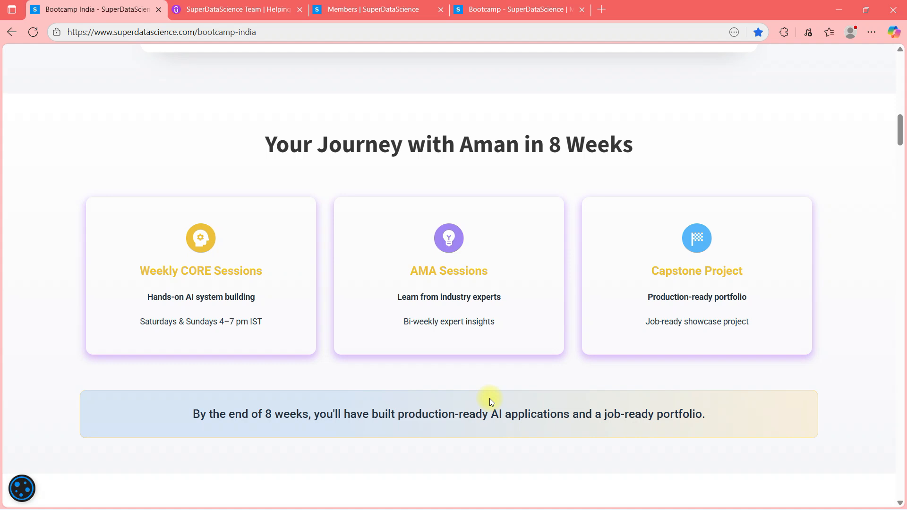
{"action": "mouse_move", "coordinate": [482, 403]}
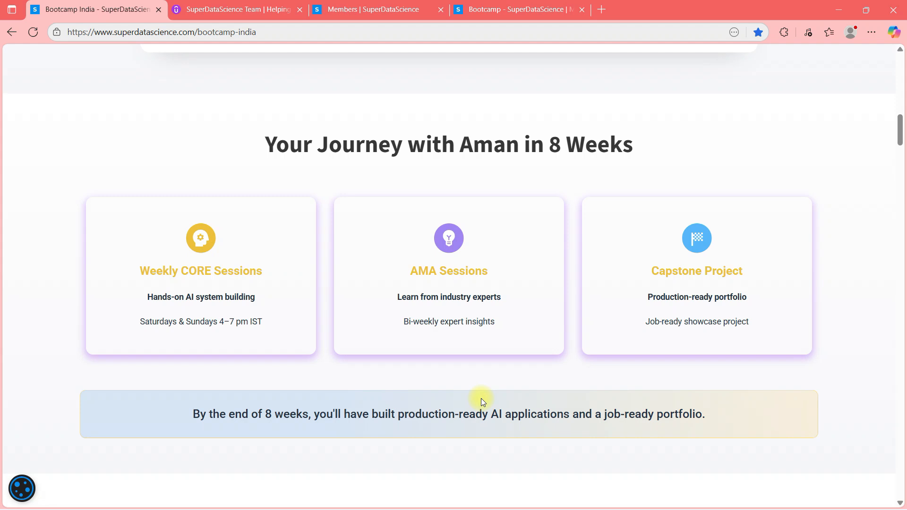
{"action": "scroll", "scroll_direction": "up", "scroll_amount": 3}
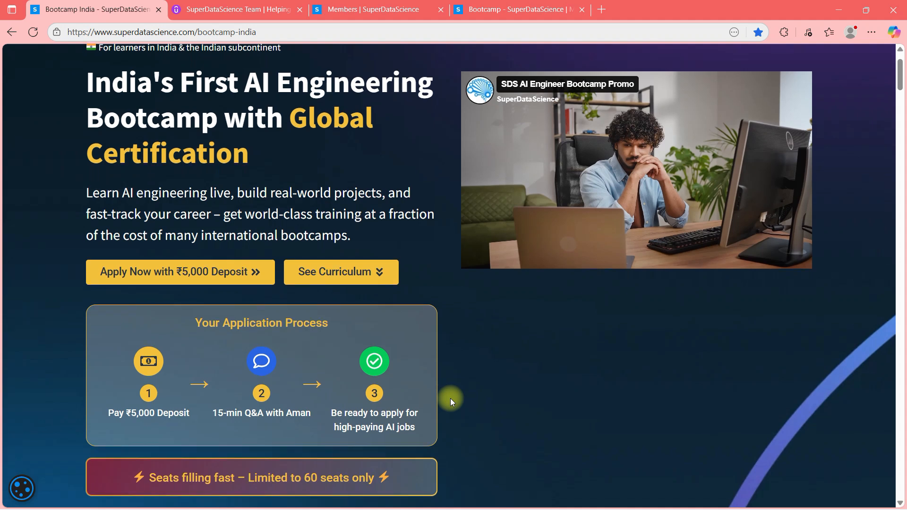
{"action": "scroll", "scroll_direction": "down", "scroll_amount": 3}
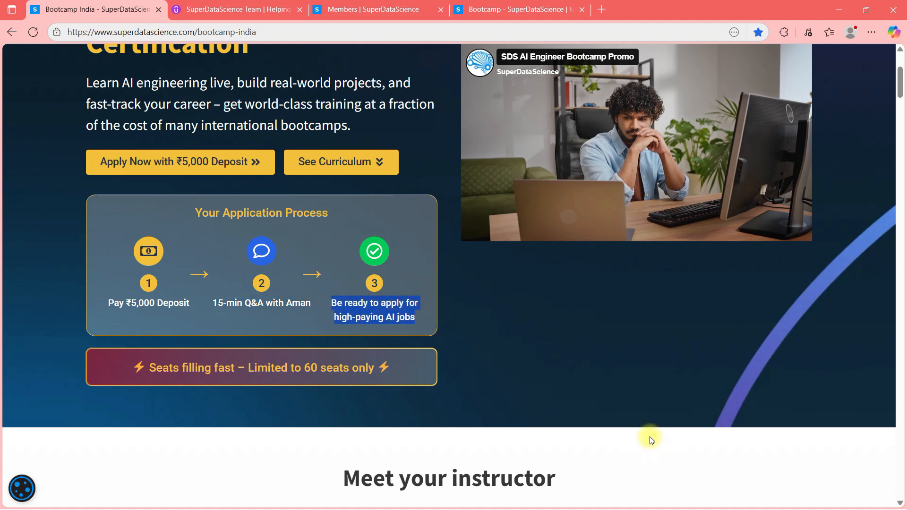
{"action": "scroll", "scroll_direction": "down", "scroll_amount": 3}
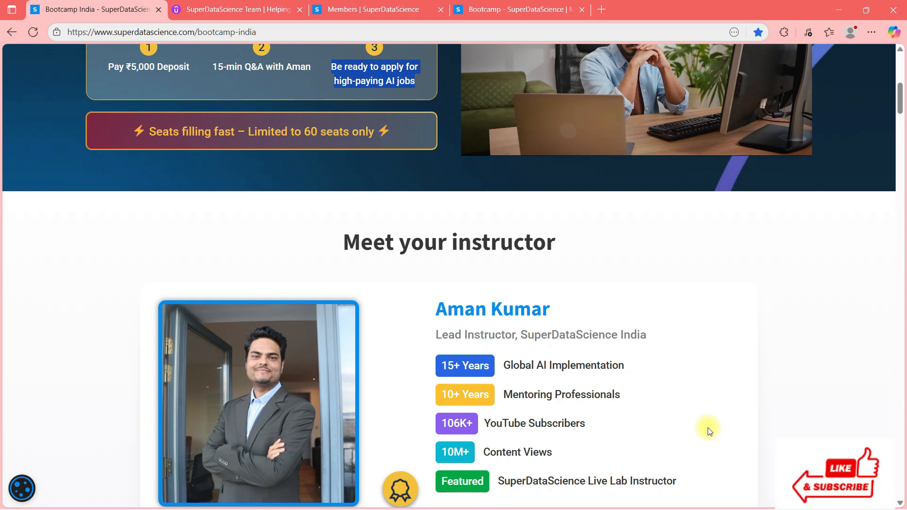
{"action": "scroll", "scroll_direction": "up", "scroll_amount": 3}
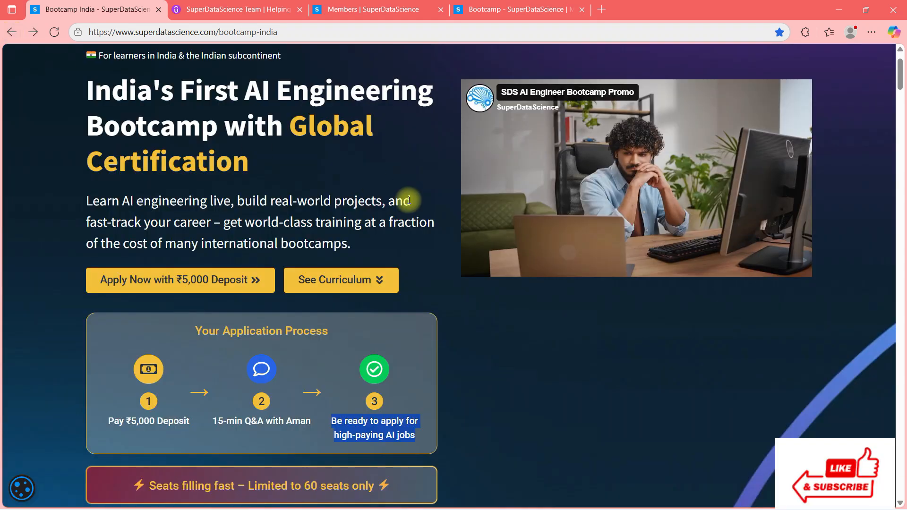